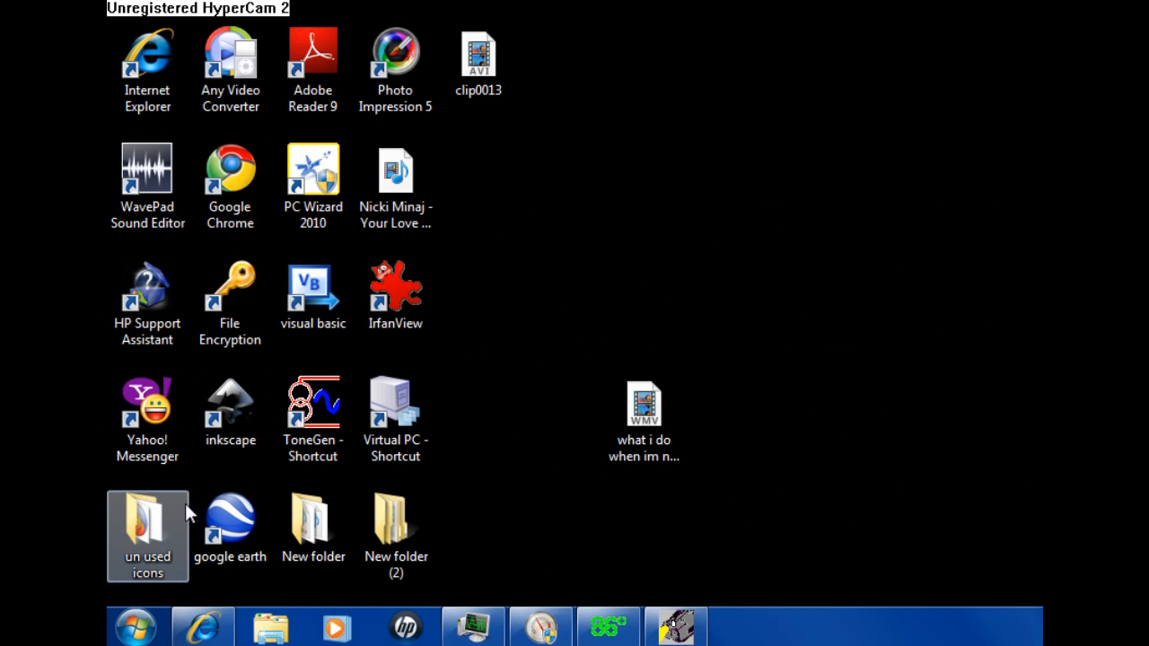
# - Open the Computer overview of drives from the Start menu
pyautogui.click(692, 197)
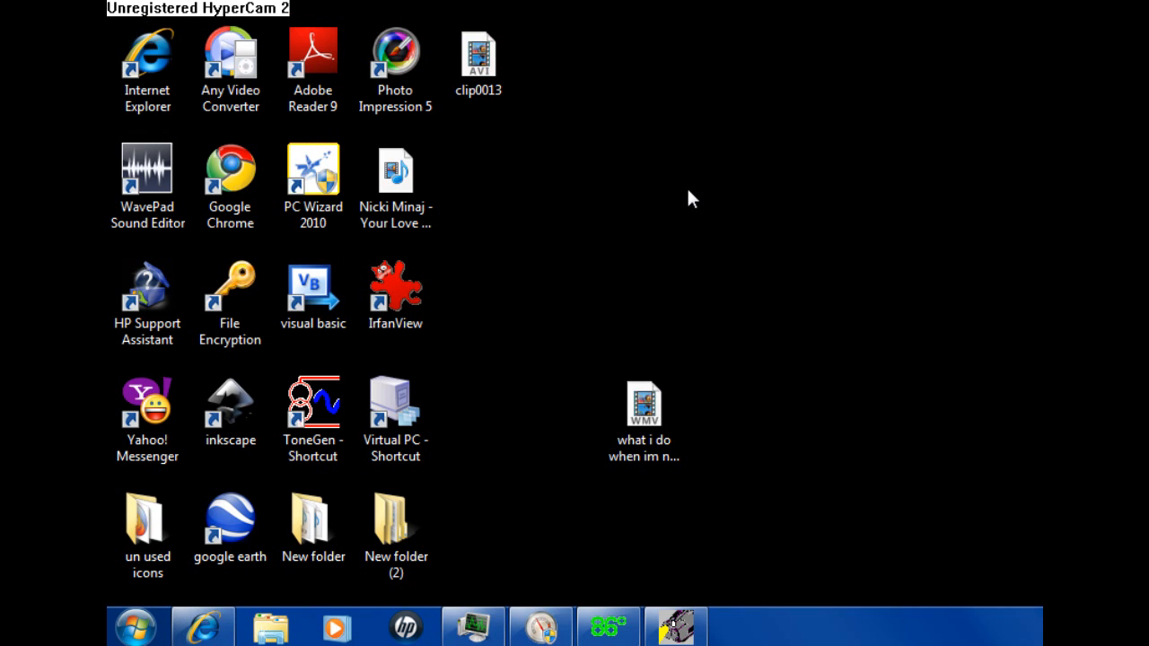
pyautogui.moveTo(632, 223)
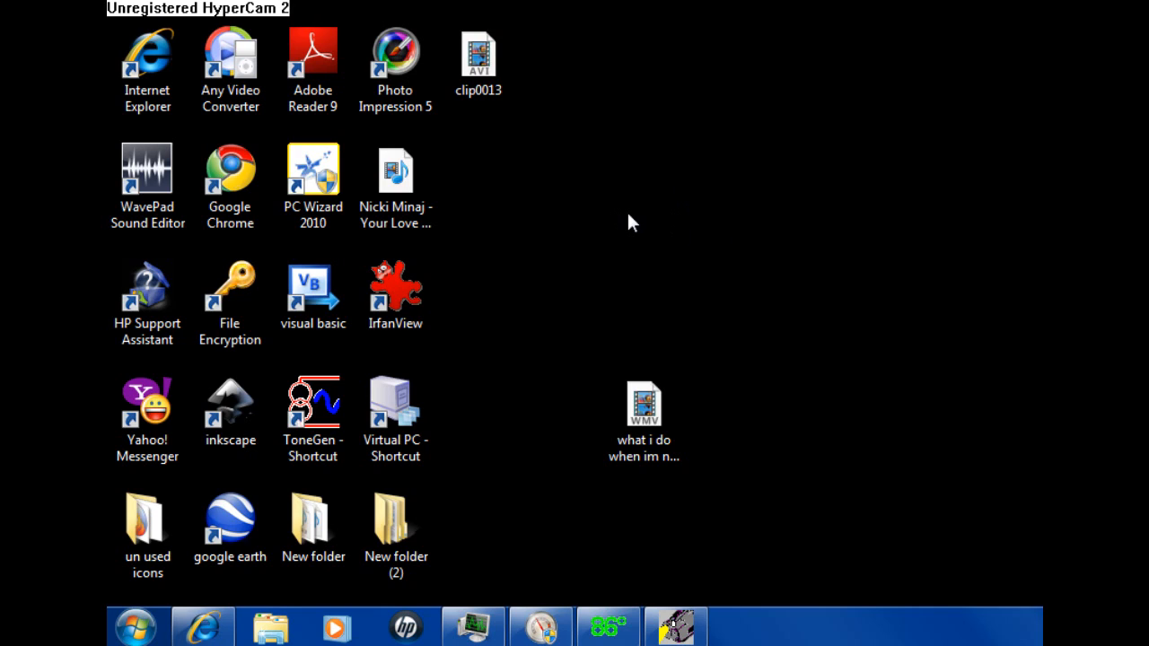
pyautogui.moveTo(465, 178)
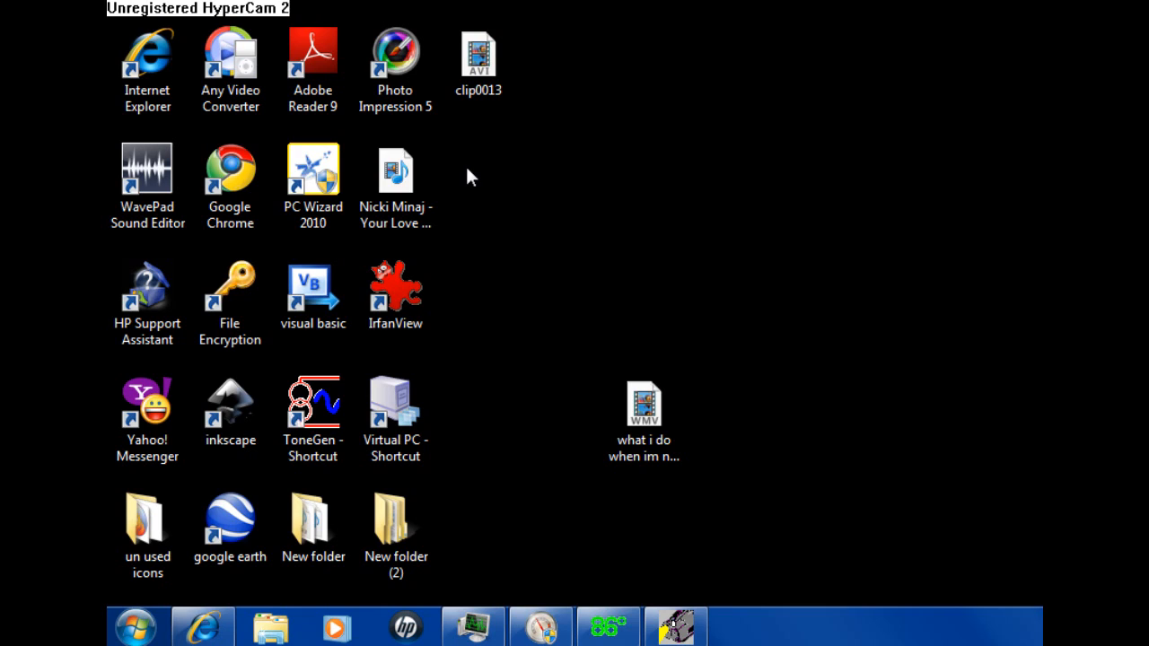
pyautogui.moveTo(460, 190)
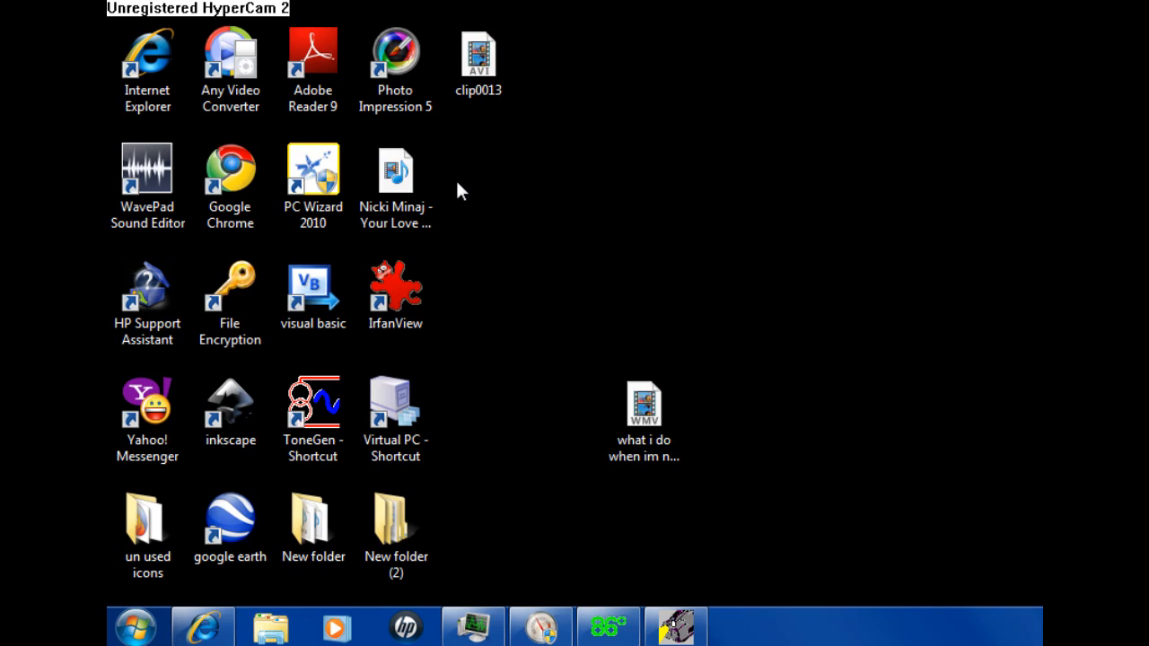
pyautogui.click(137, 624)
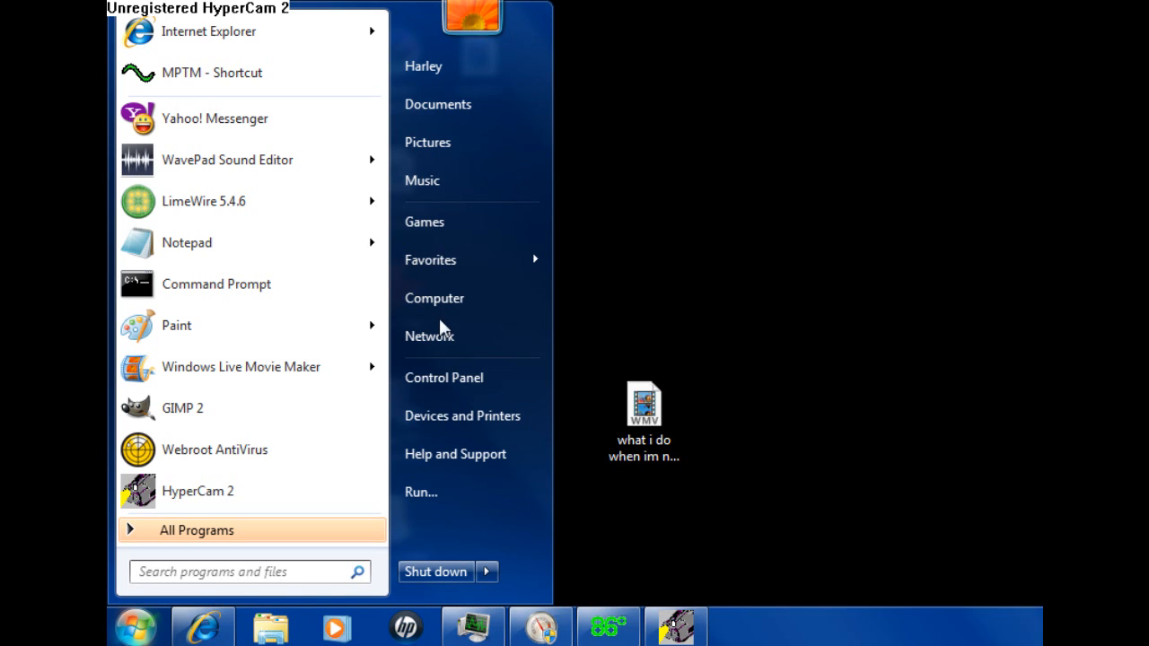
pyautogui.moveTo(435, 298)
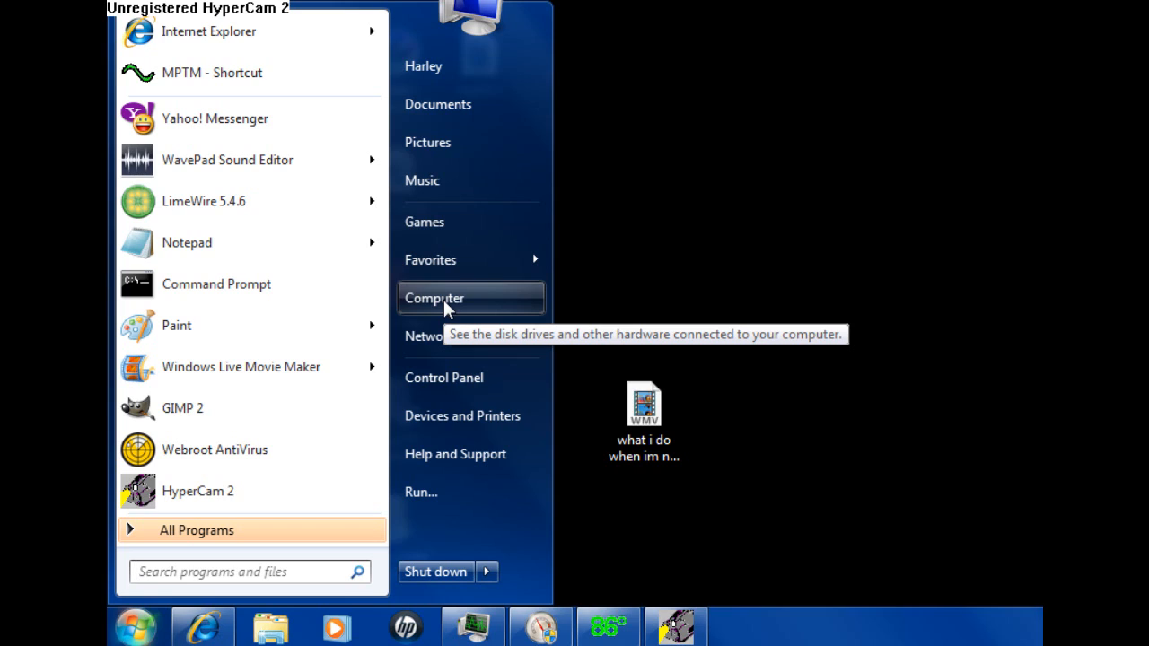
pyautogui.moveTo(448, 309)
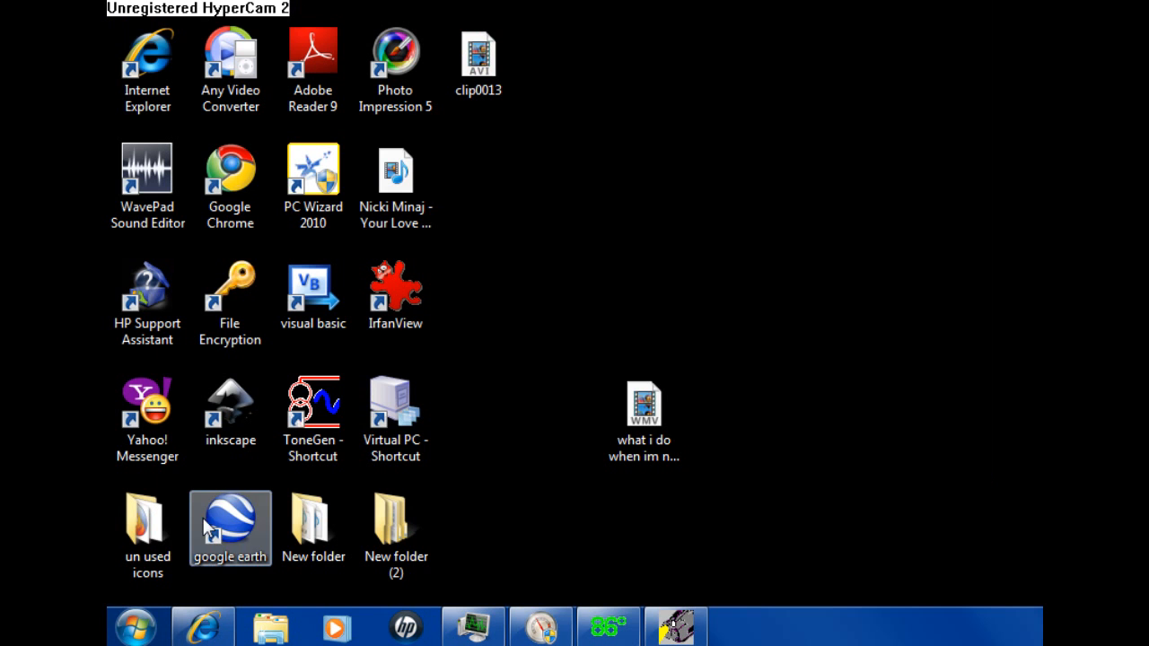
pyautogui.click(137, 625)
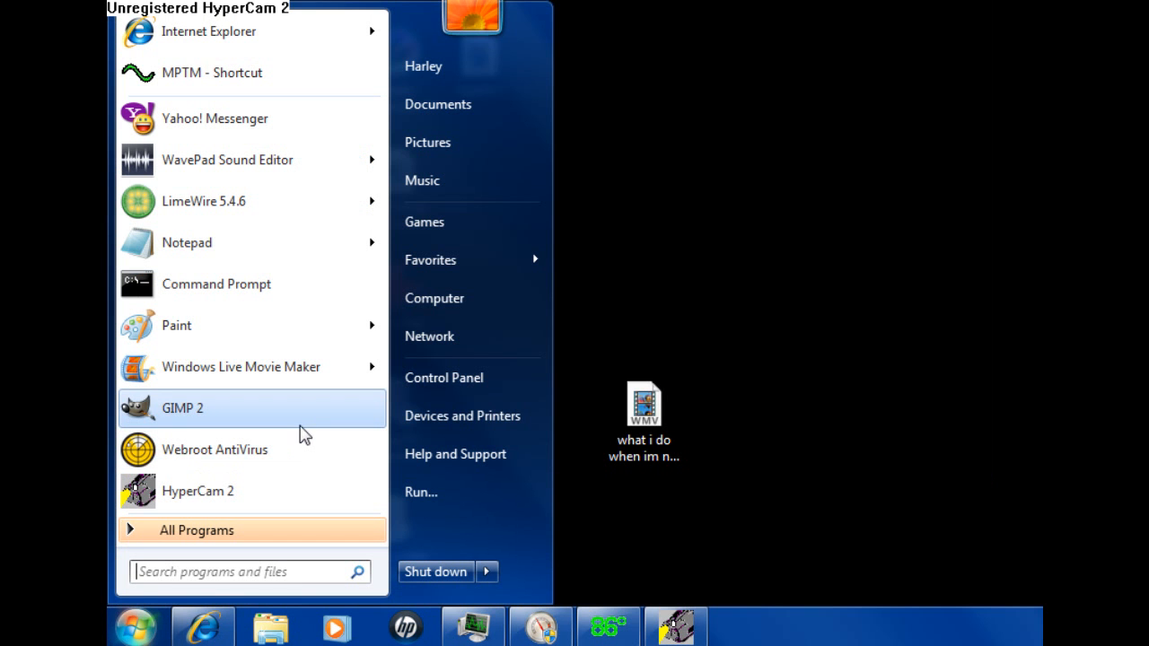
pyautogui.click(435, 298)
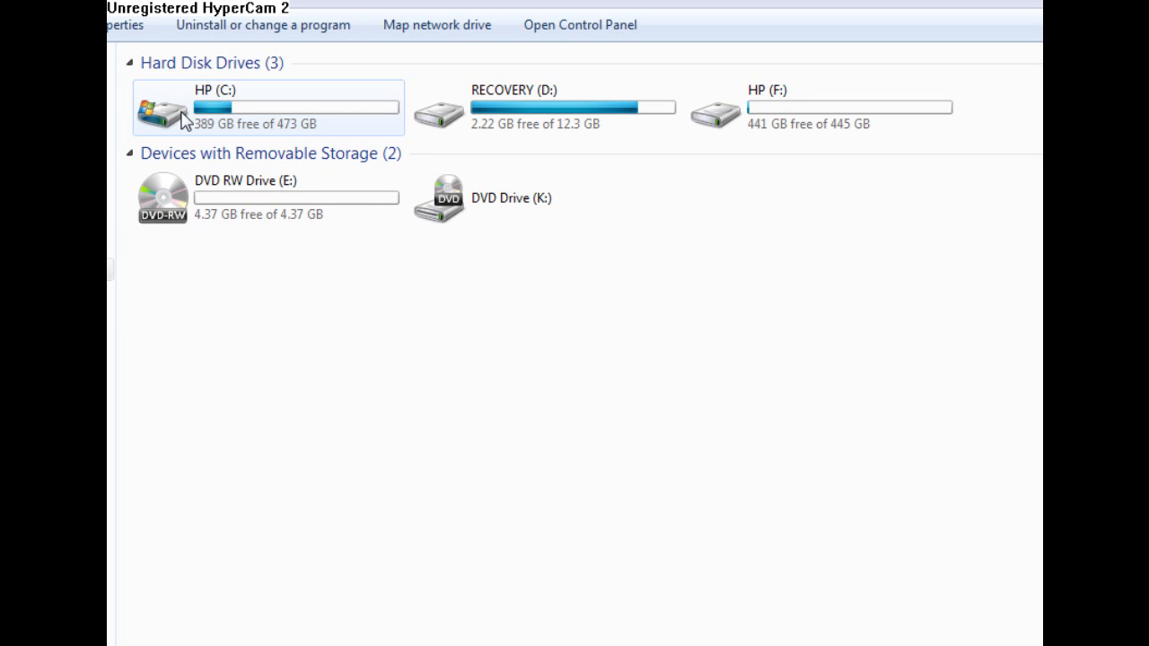
pyautogui.moveTo(535, 117)
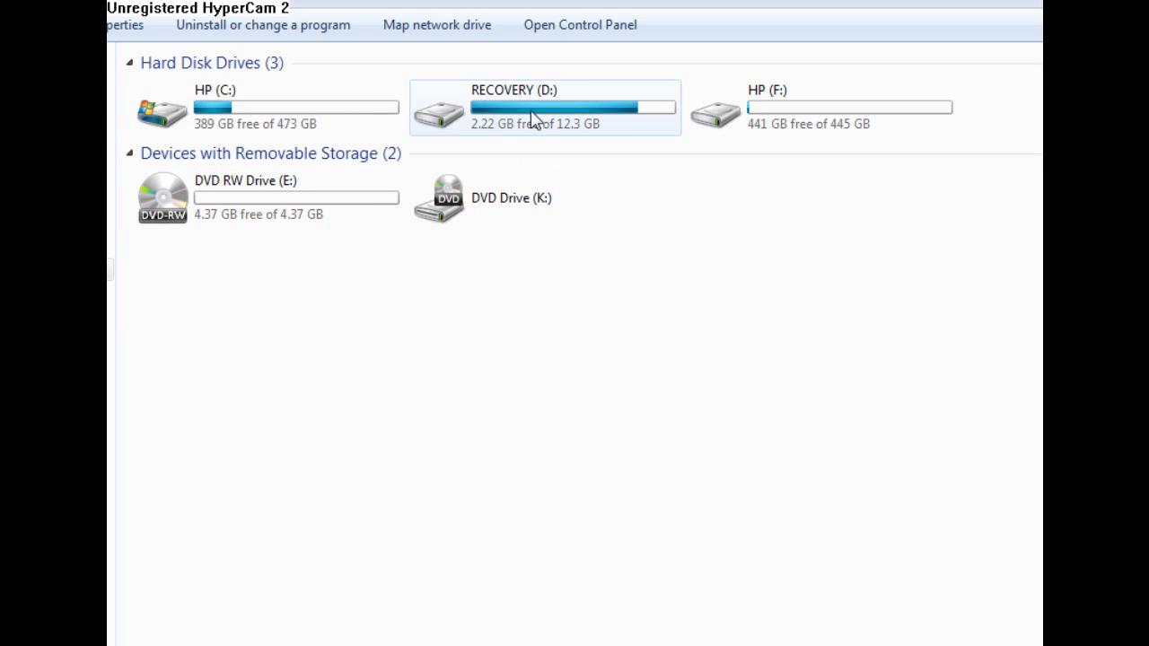
pyautogui.moveTo(628, 122)
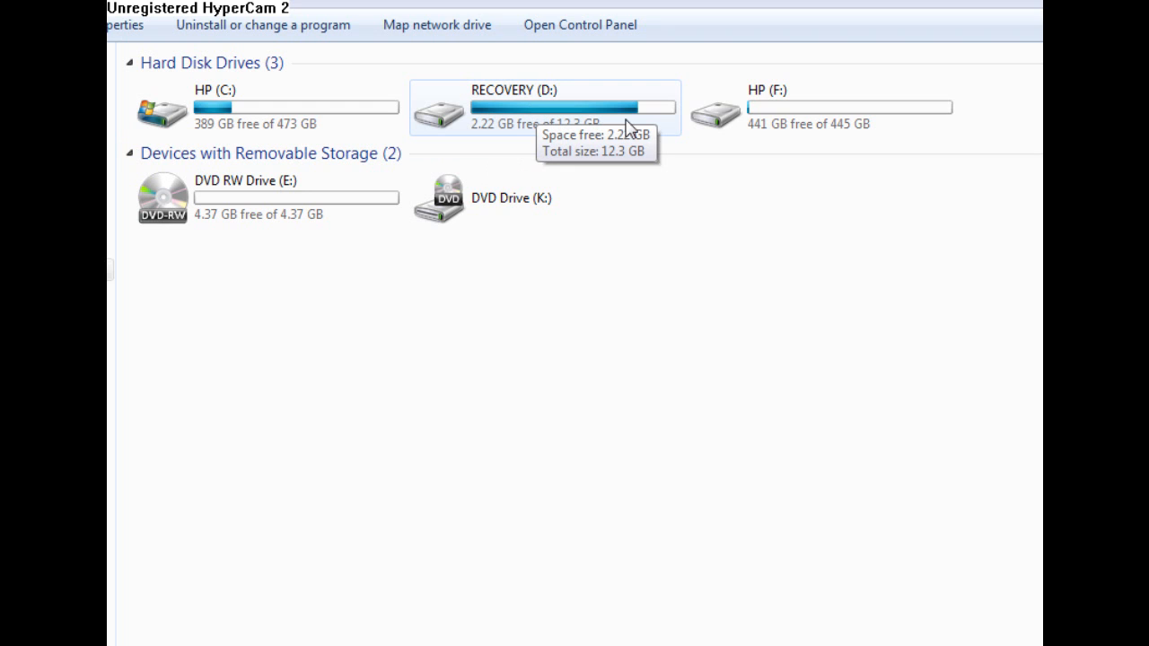
pyautogui.moveTo(811, 119)
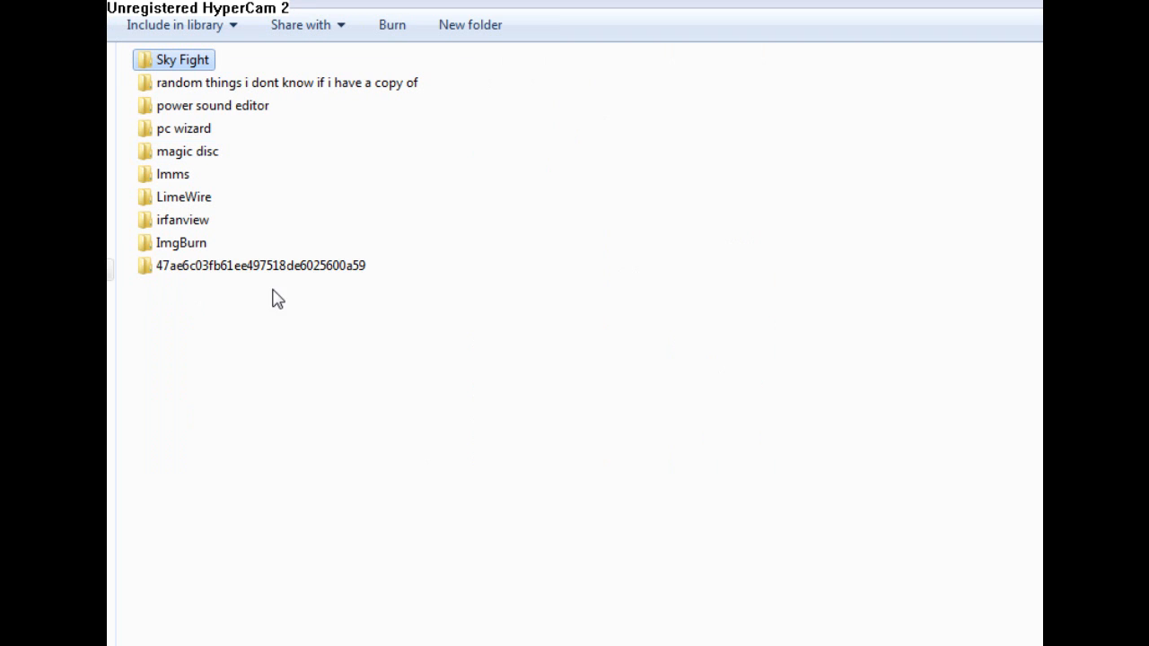
# - Browse into the long hex-named folder on a drive and view its context actions
pyautogui.doubleClick(183, 59)
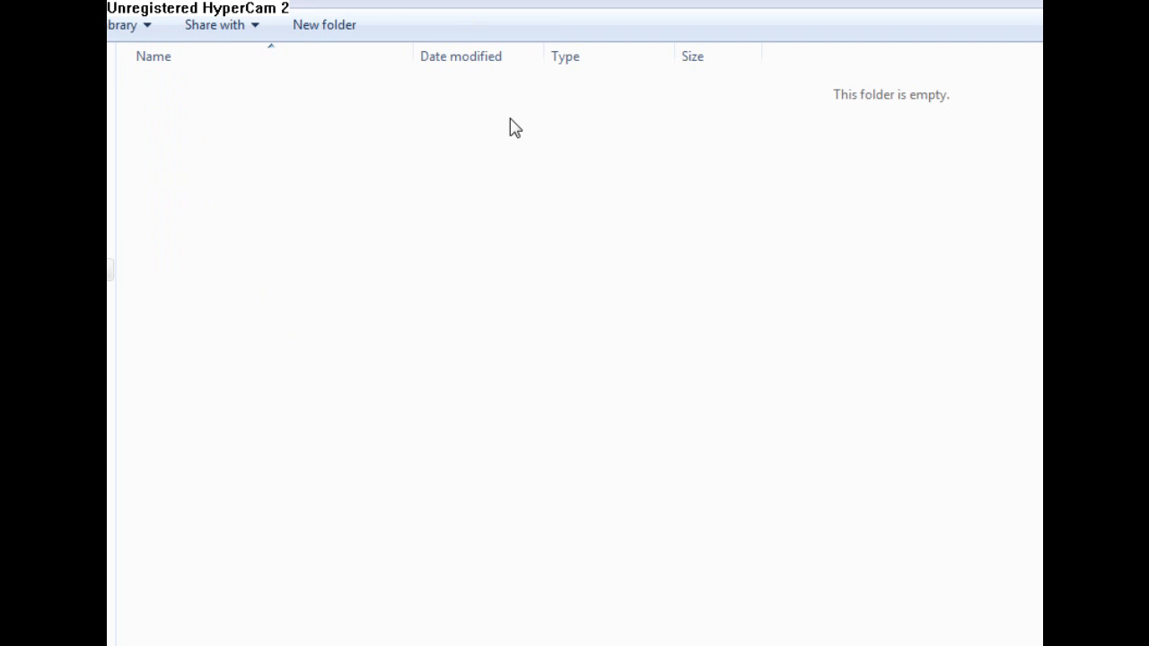
pyautogui.rightClick(251, 266)
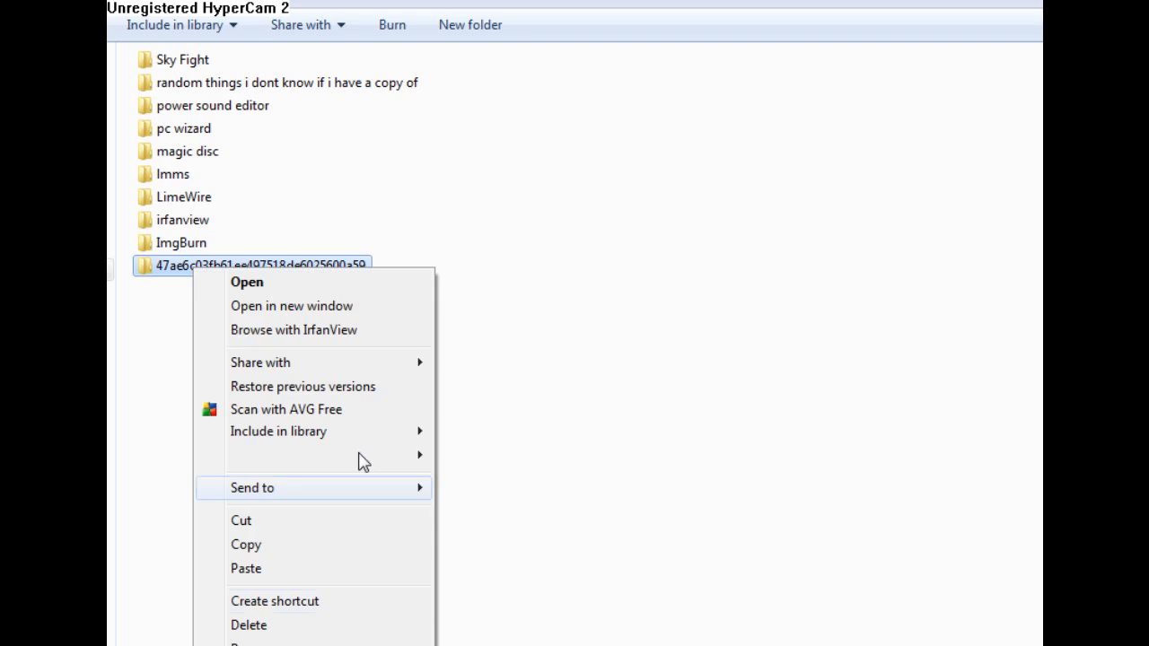
pyautogui.click(854, 500)
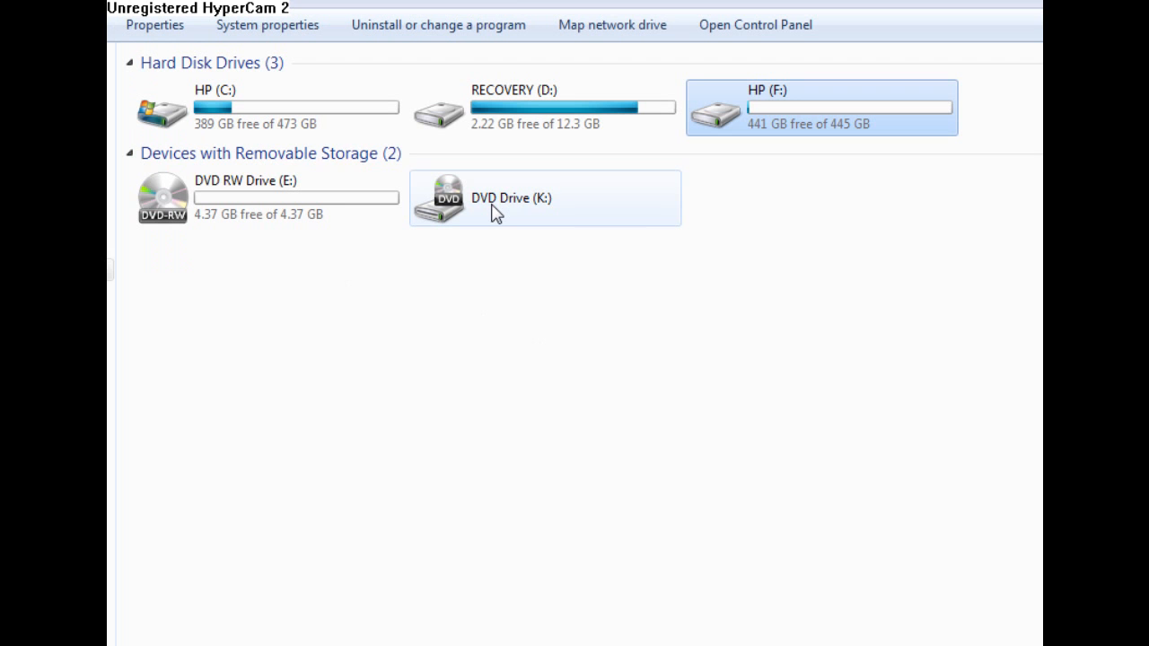
pyautogui.moveTo(801, 284)
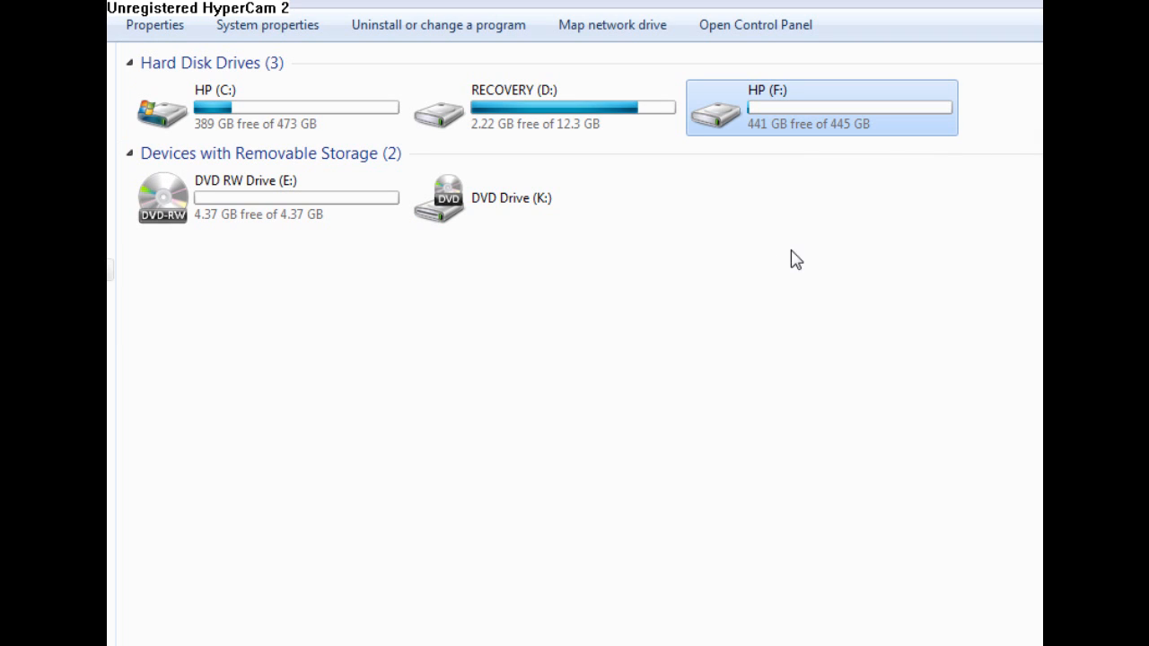
pyautogui.moveTo(805, 255)
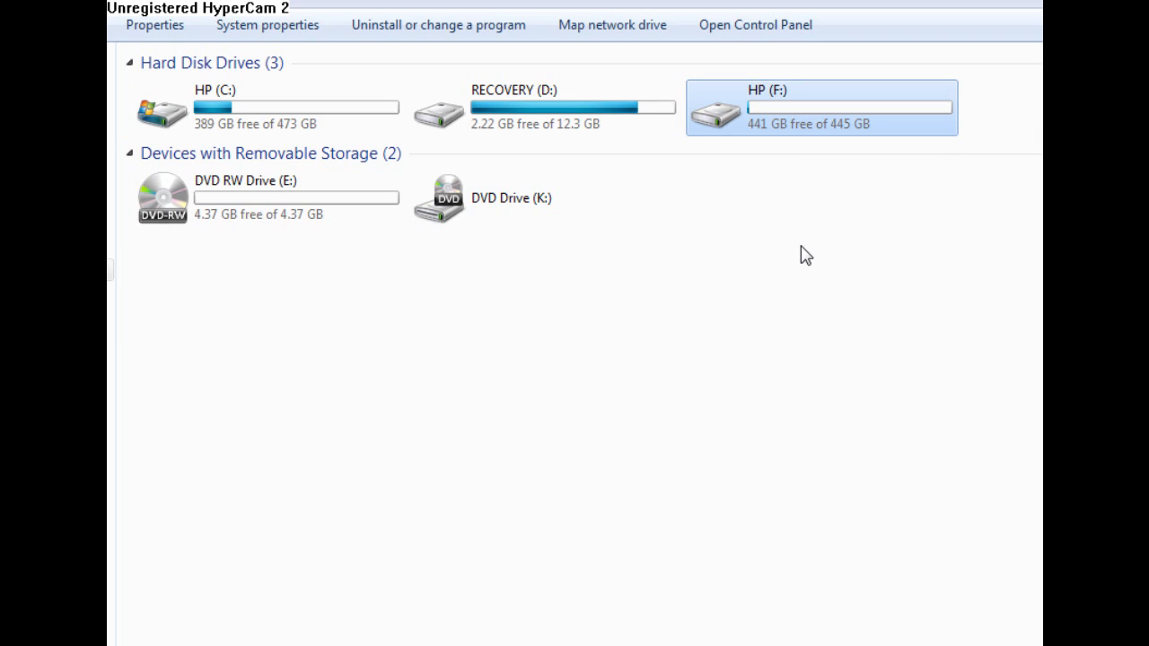
pyautogui.moveTo(744, 250)
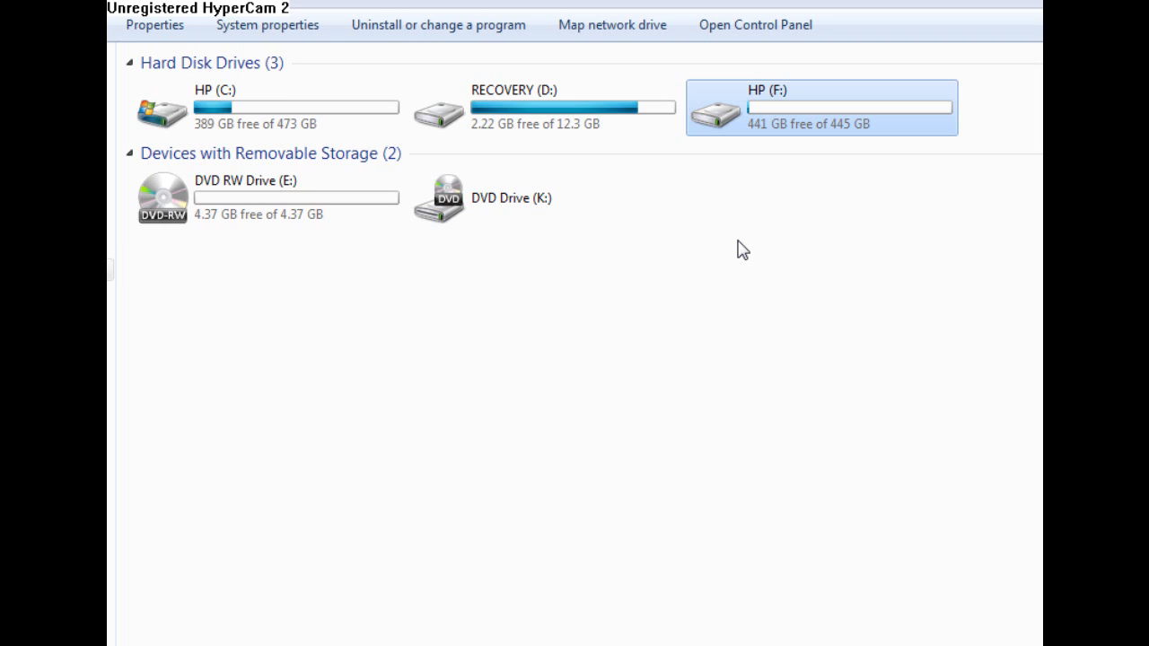
pyautogui.moveTo(883, 302)
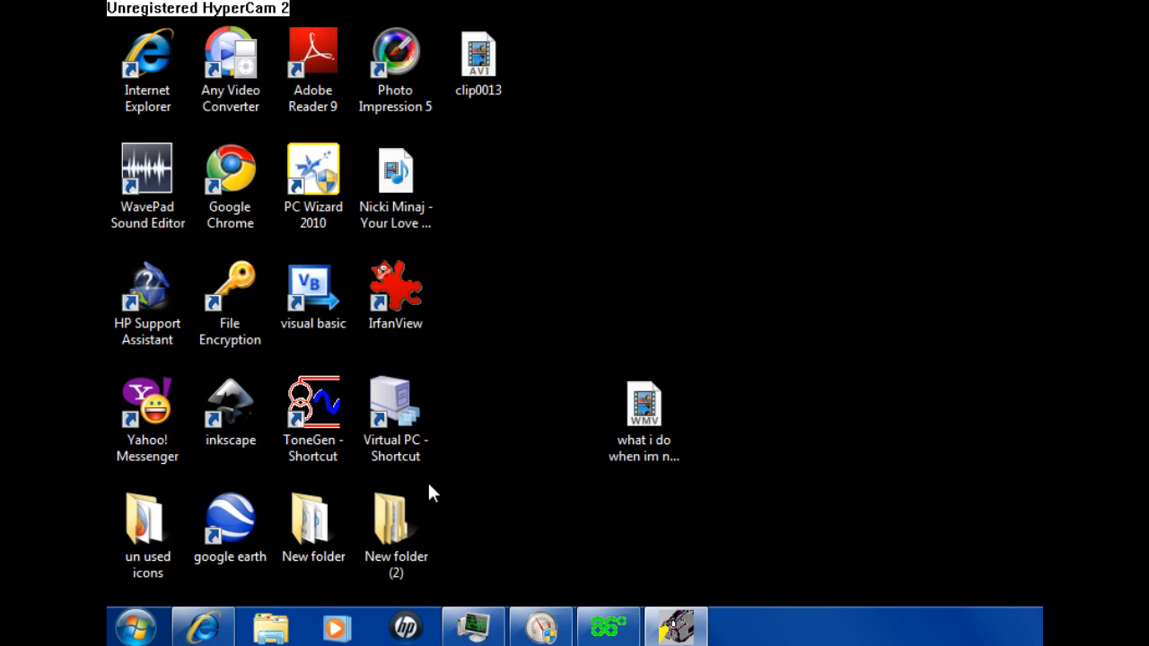
# - From the Start menu, bring up the Computer entry's actions to reach Computer Management
pyautogui.click(135, 625)
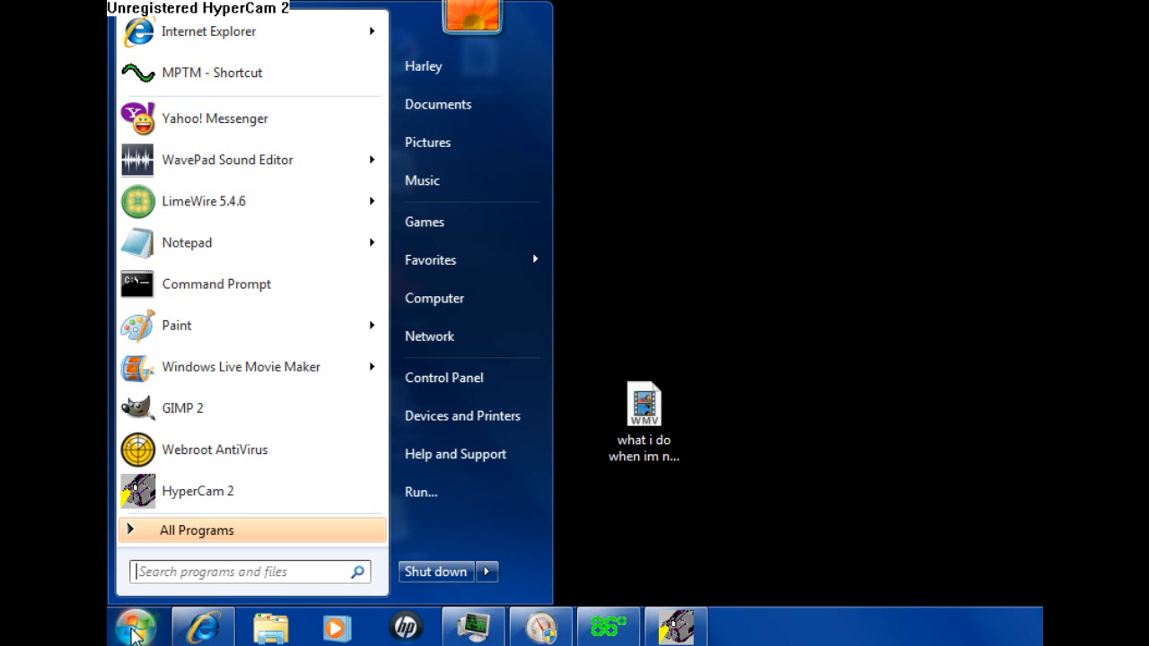
pyautogui.rightClick(434, 298)
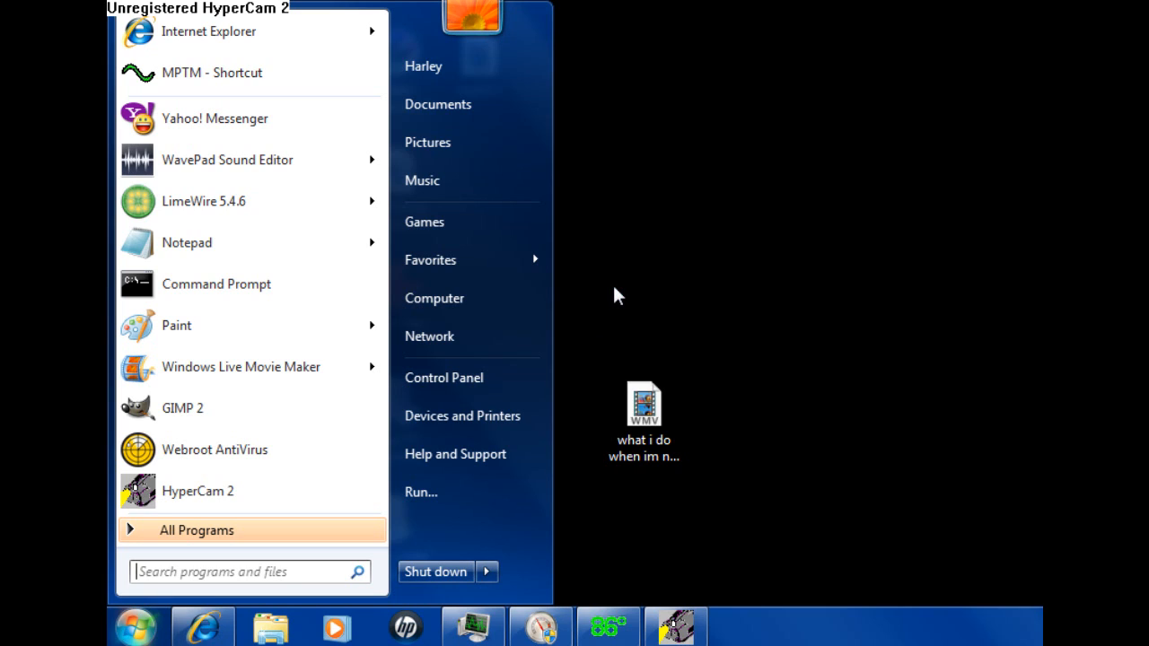
pyautogui.moveTo(697, 269)
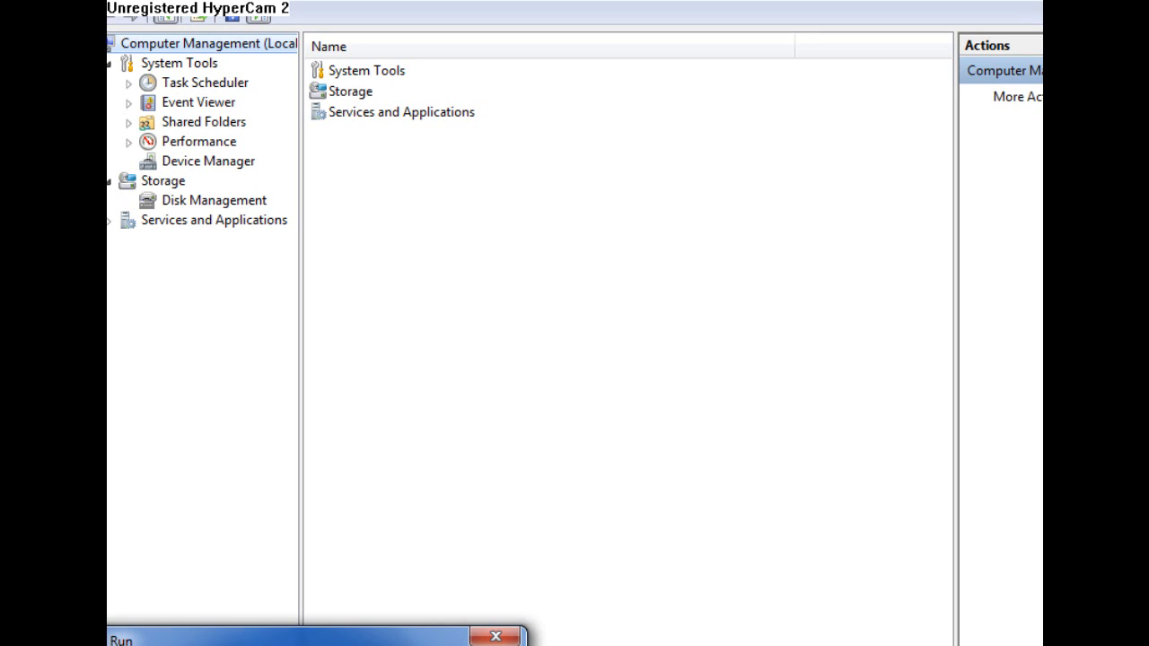
pyautogui.click(496, 636)
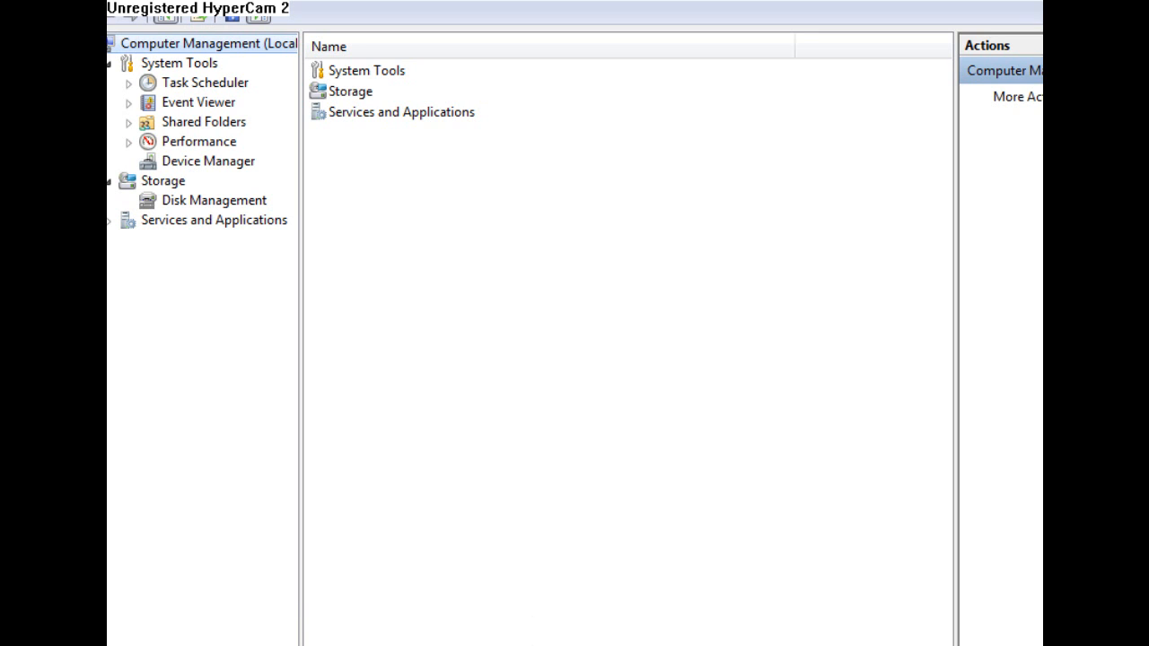
pyautogui.moveTo(567, 384)
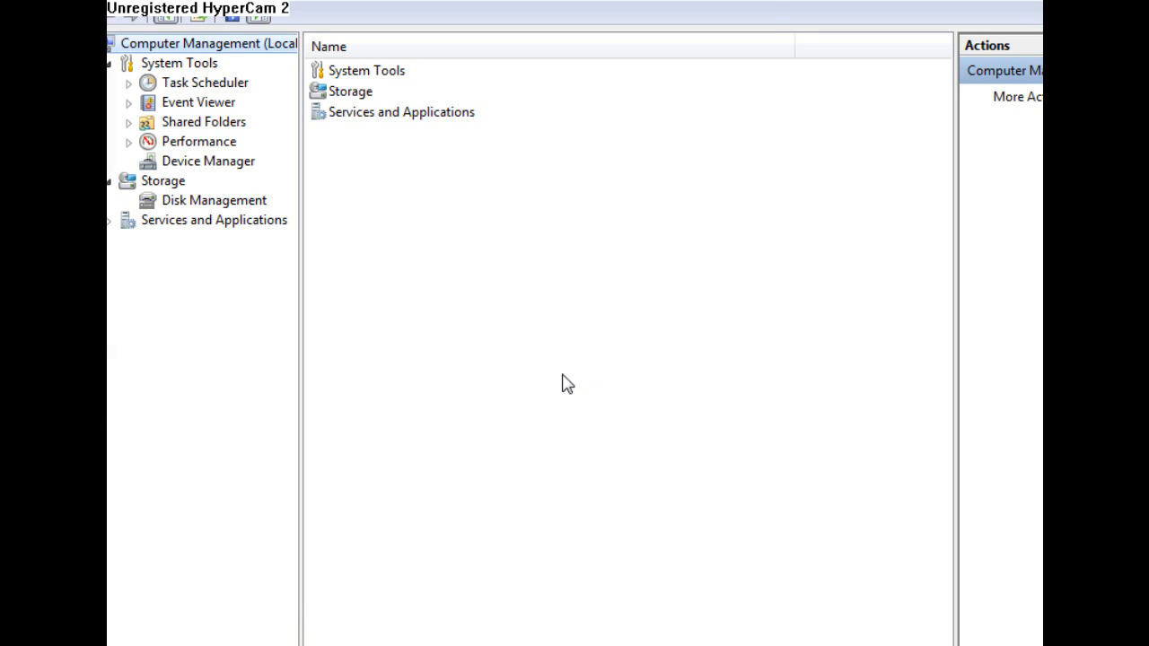
pyautogui.click(213, 201)
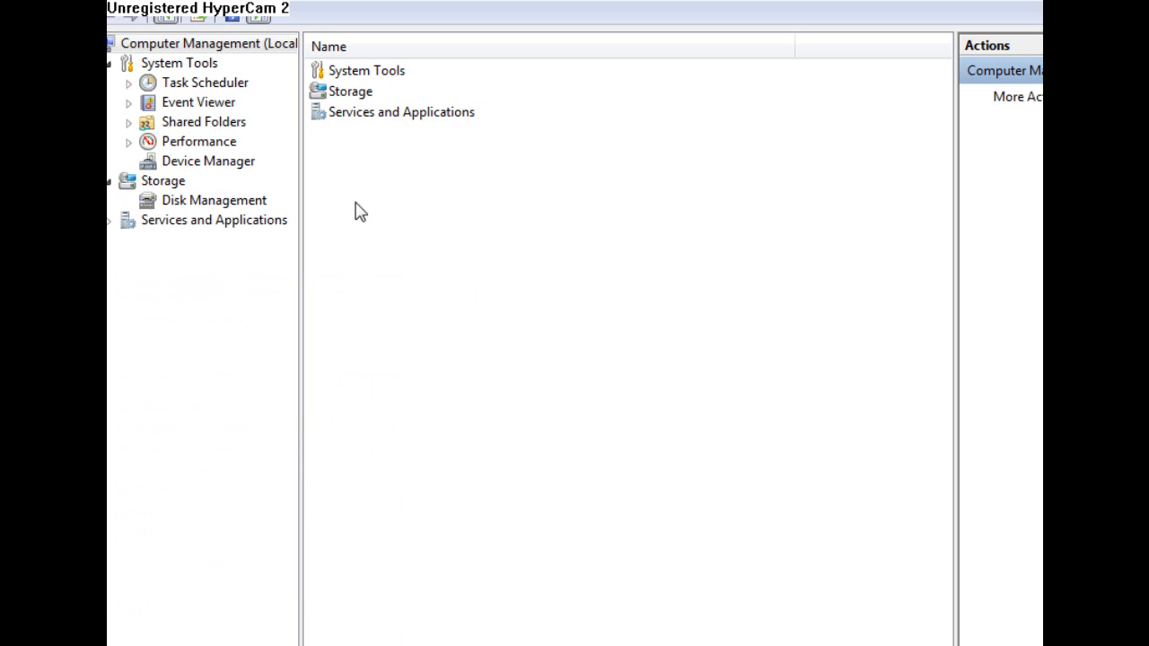
# - Select Disk Management under Storage to show the disks and partitions
pyautogui.click(214, 201)
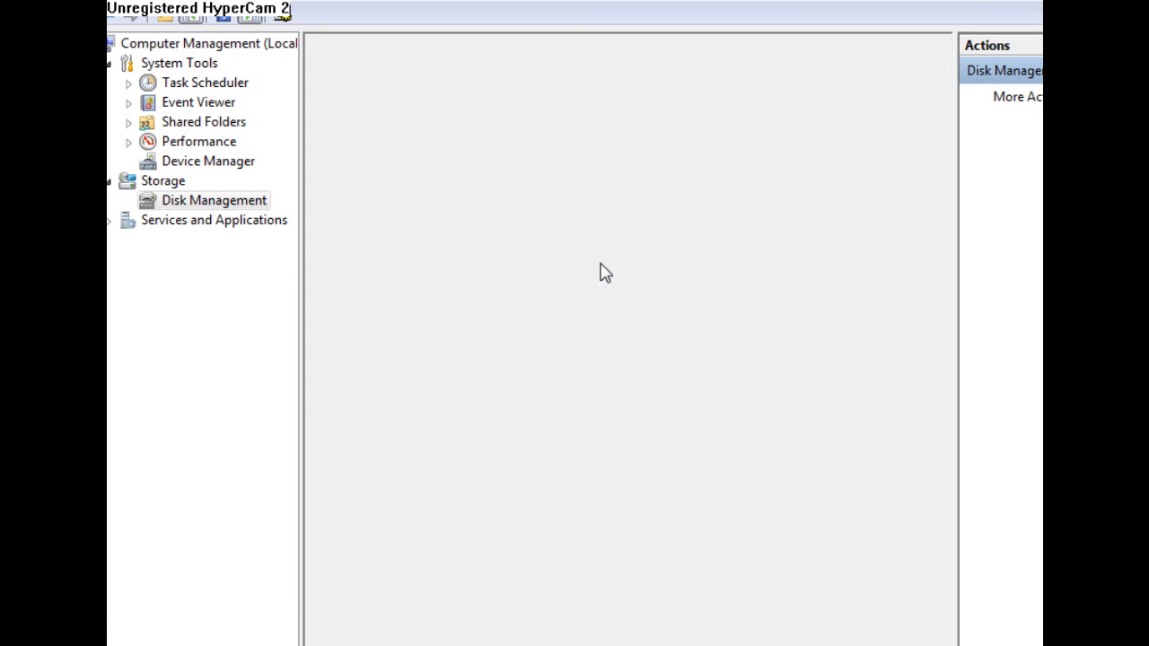
pyautogui.moveTo(565, 308)
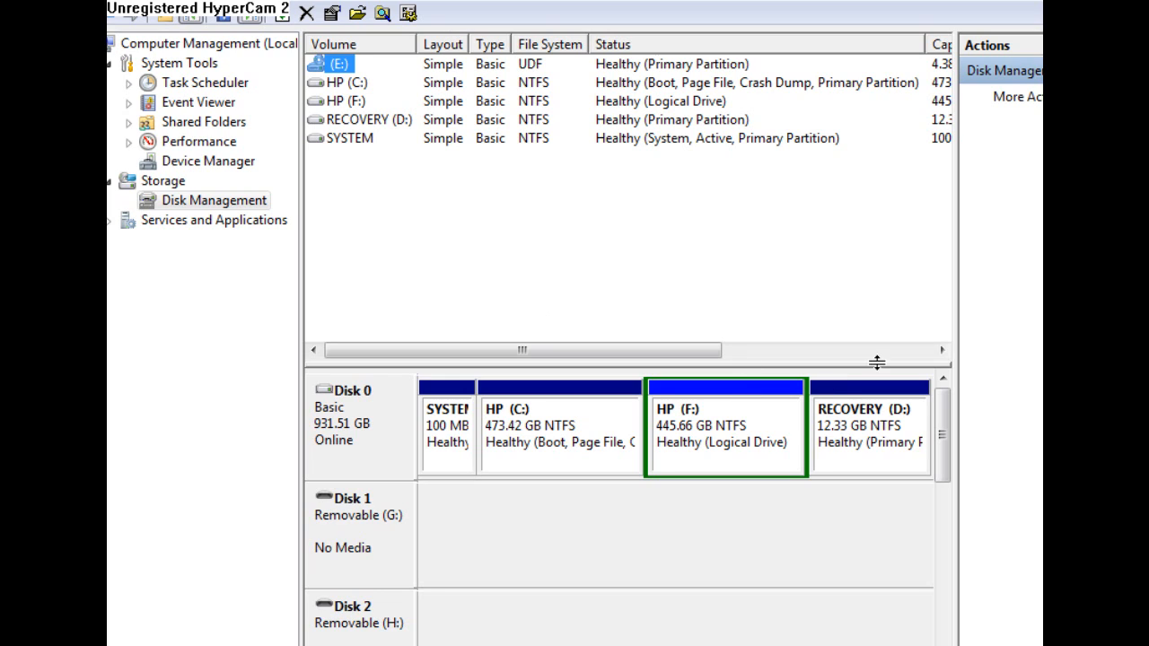
pyautogui.moveTo(738, 426)
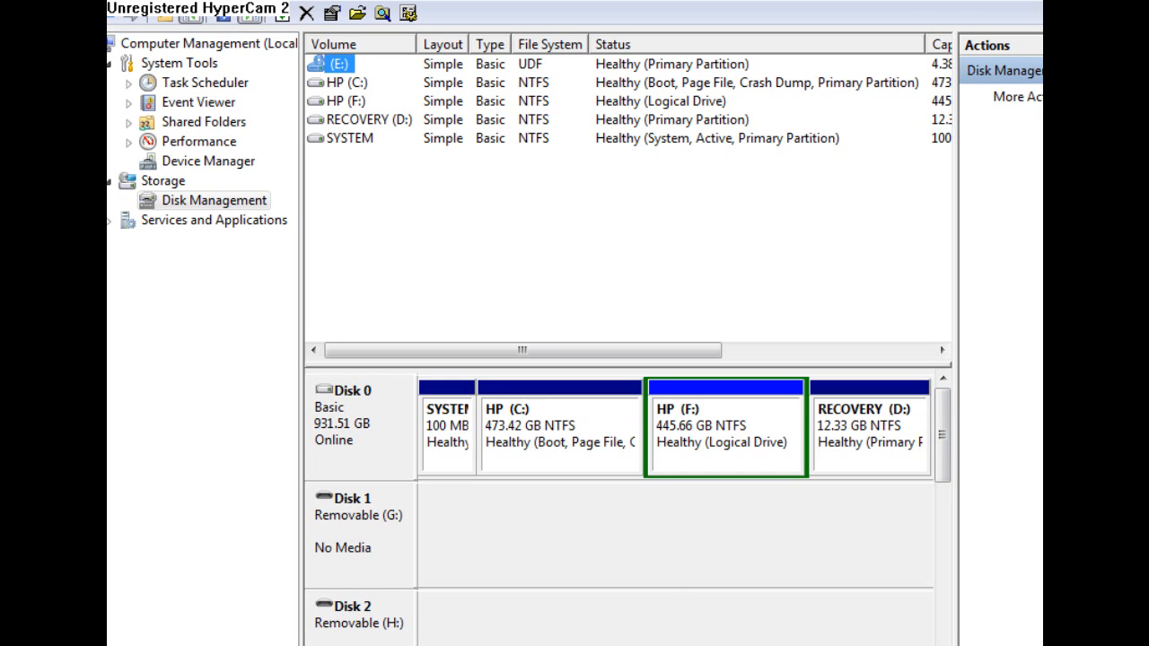
pyautogui.moveTo(442, 391)
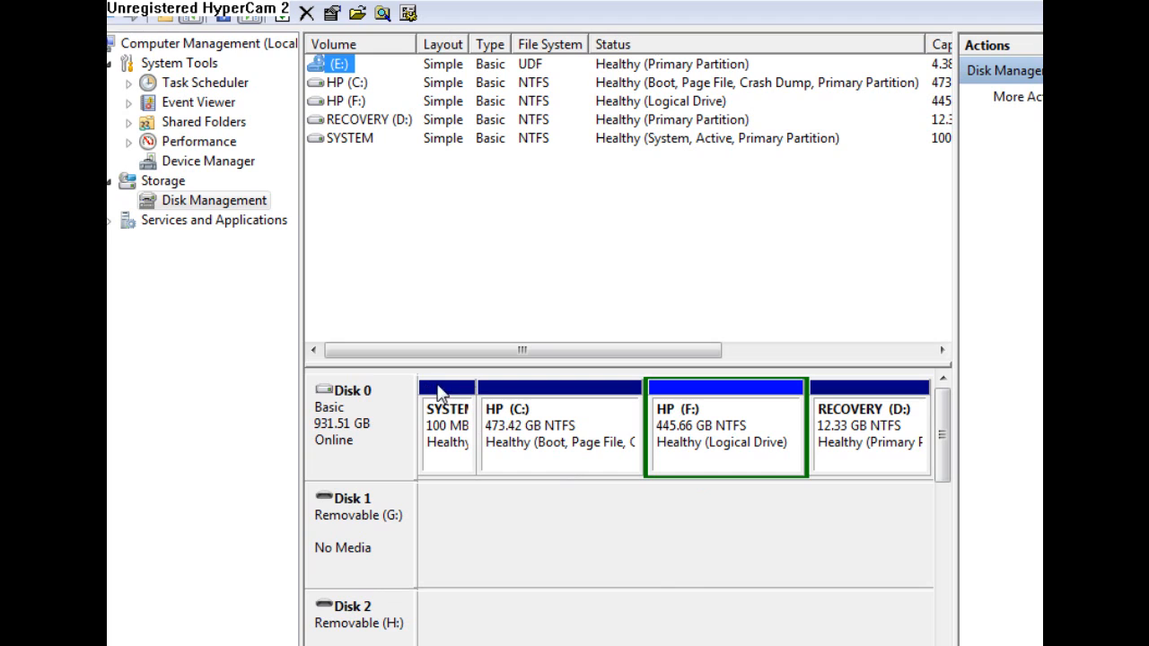
pyautogui.moveTo(575, 402)
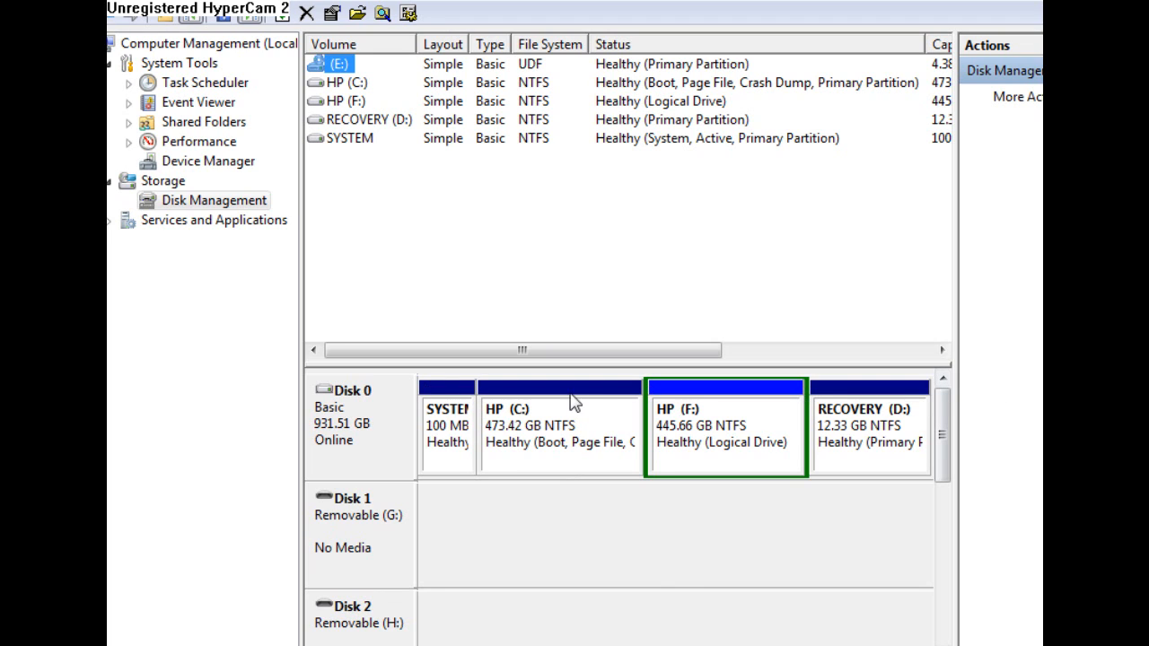
pyautogui.moveTo(711, 399)
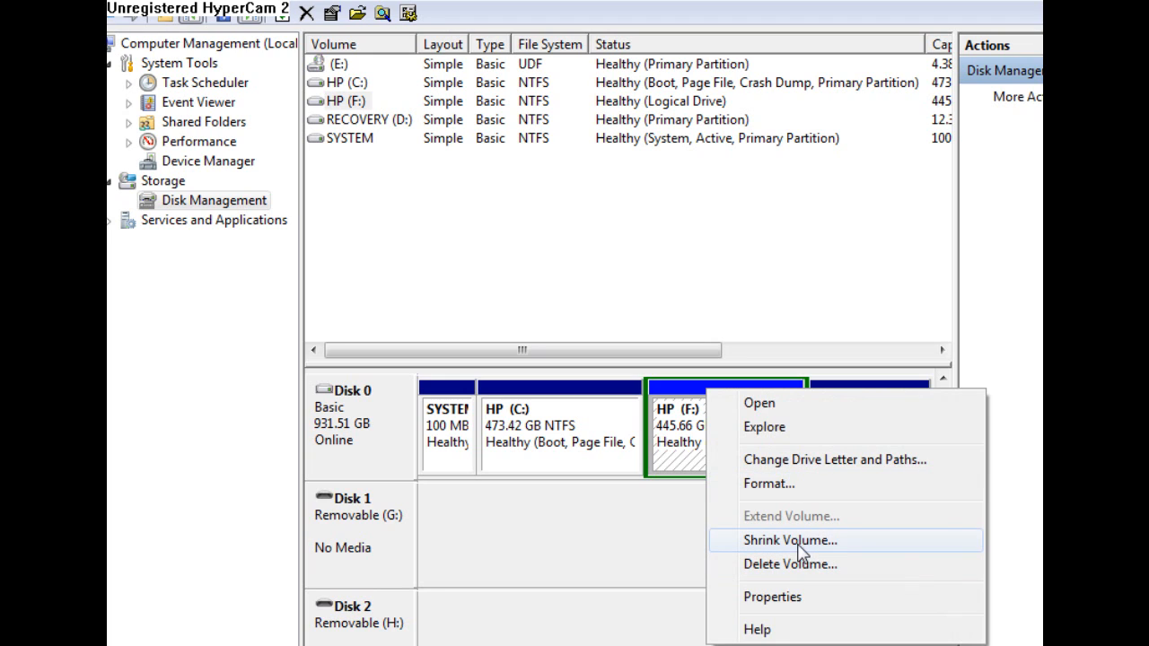
# - Shrink HP (F:) by 200 MB, leaving new unallocated space beside it
pyautogui.click(789, 539)
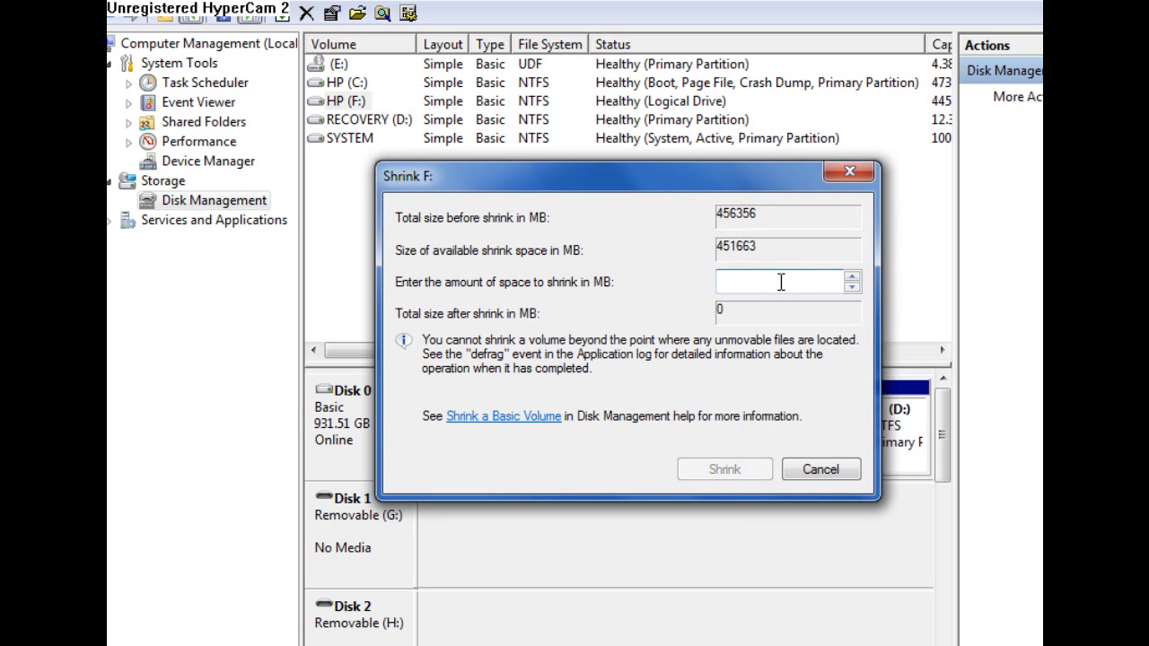
pyautogui.write('200')
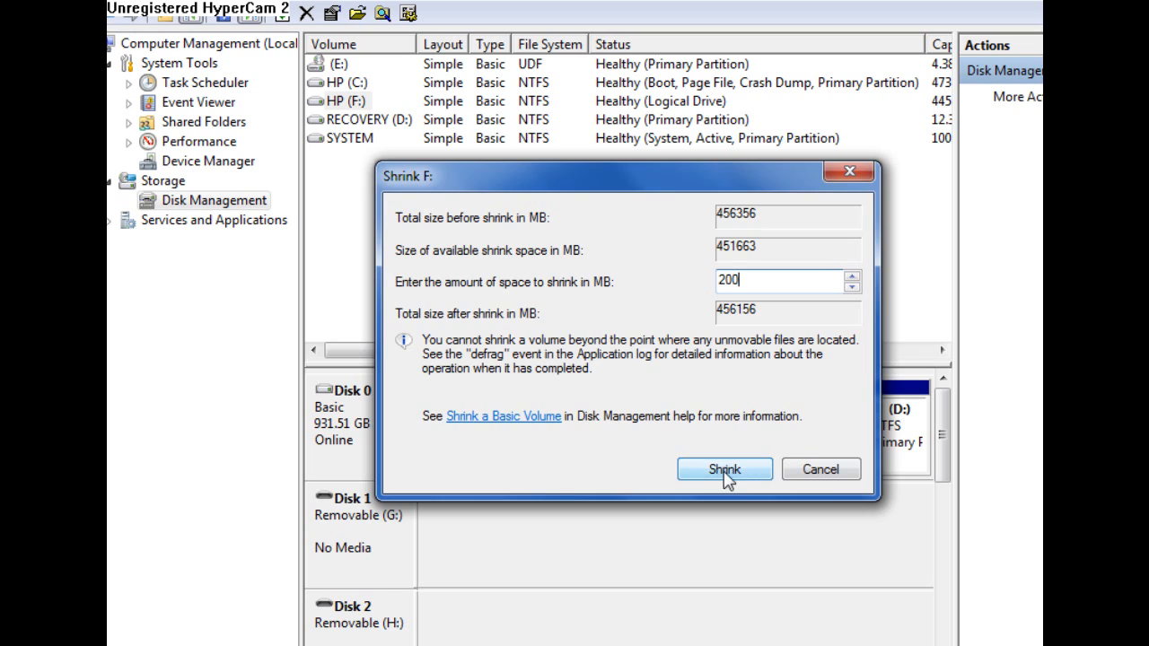
pyautogui.click(725, 470)
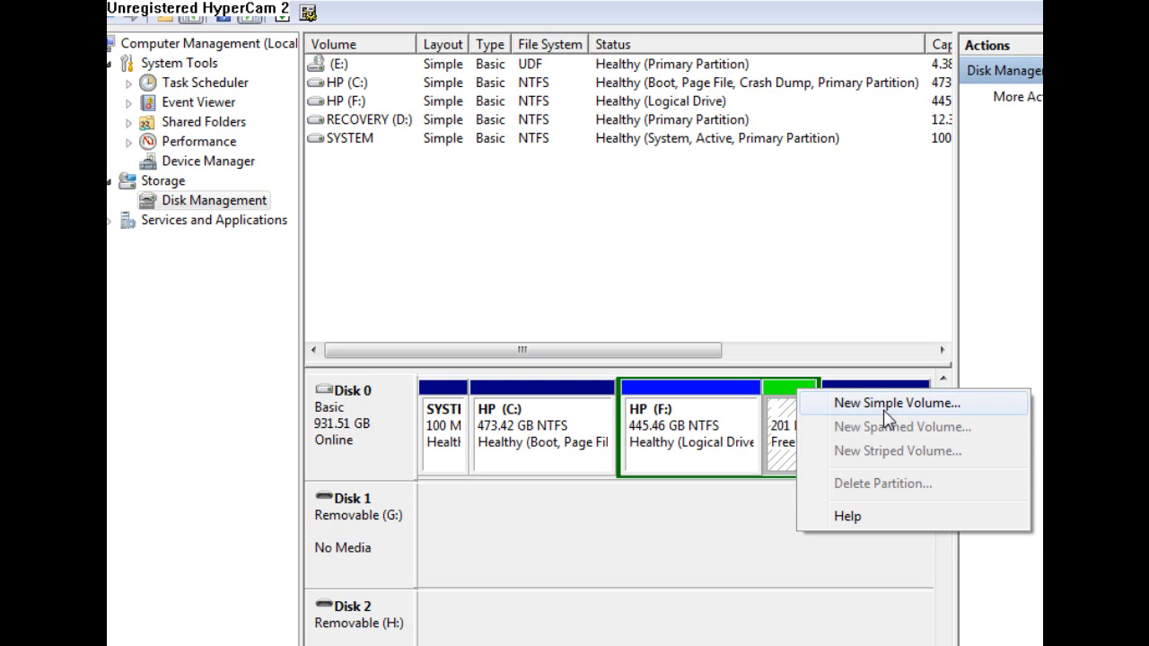
# - Start a new simple volume in the free space, keeping 200 MB and assigning drive letter W
pyautogui.click(899, 402)
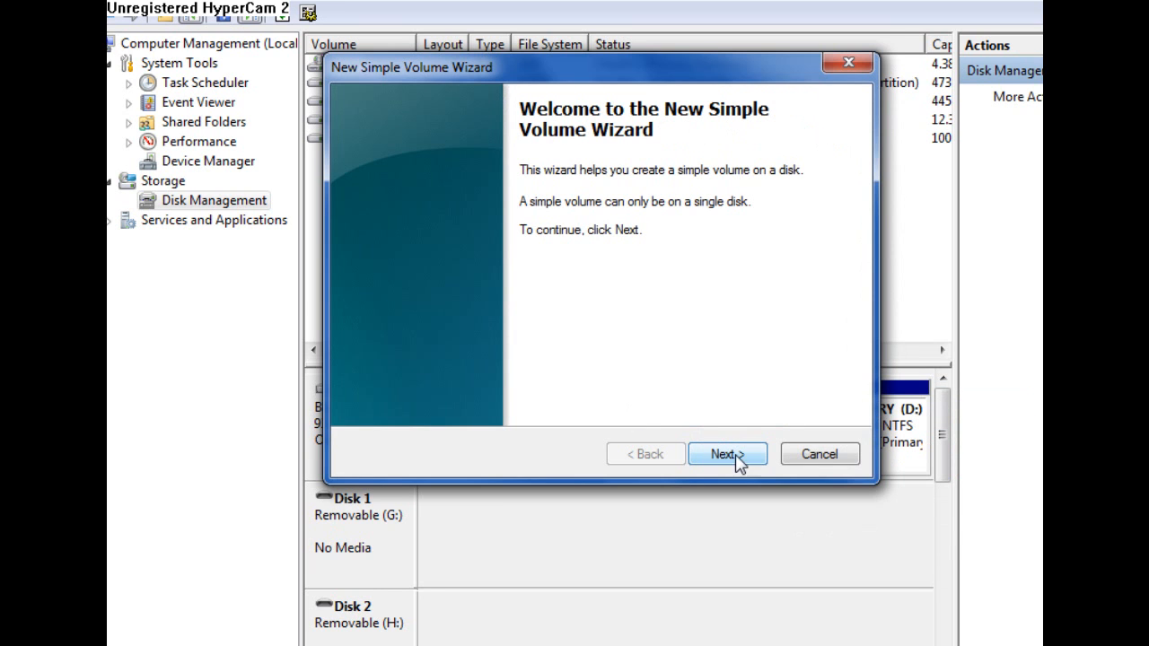
pyautogui.click(728, 452)
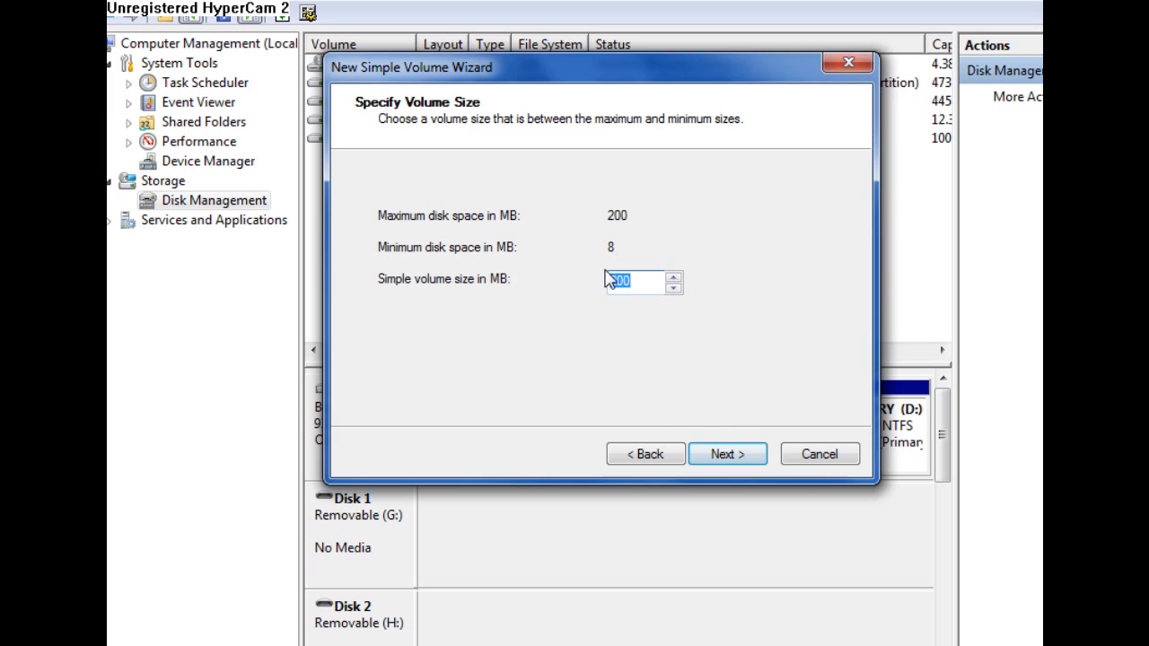
pyautogui.click(727, 453)
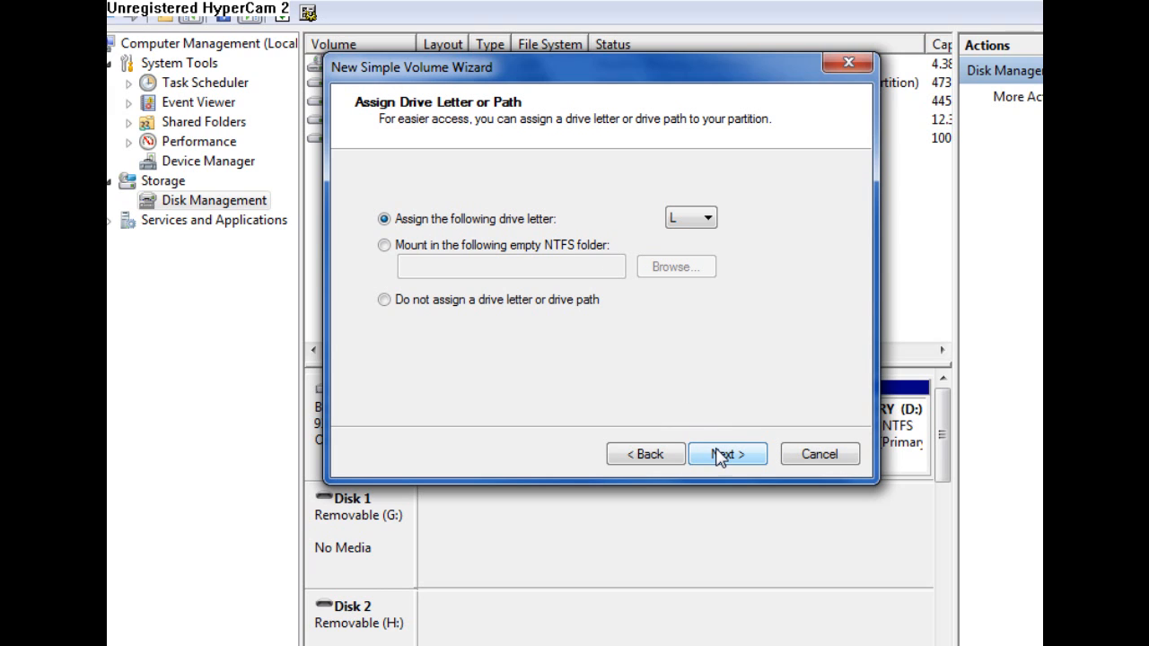
pyautogui.click(709, 219)
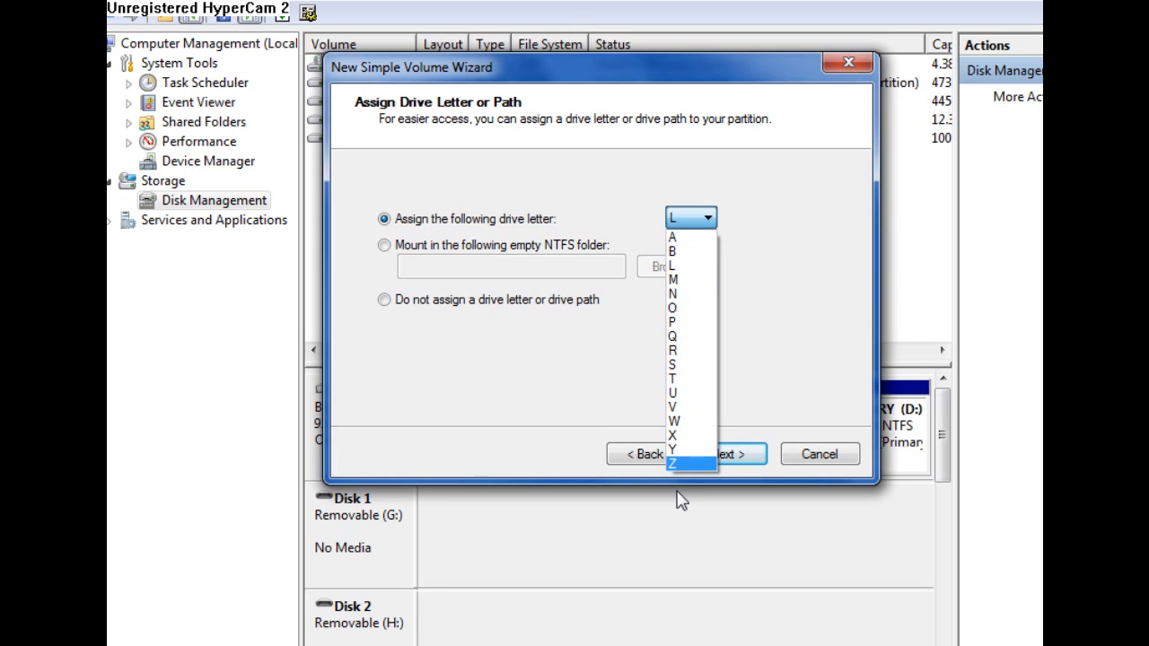
pyautogui.click(675, 420)
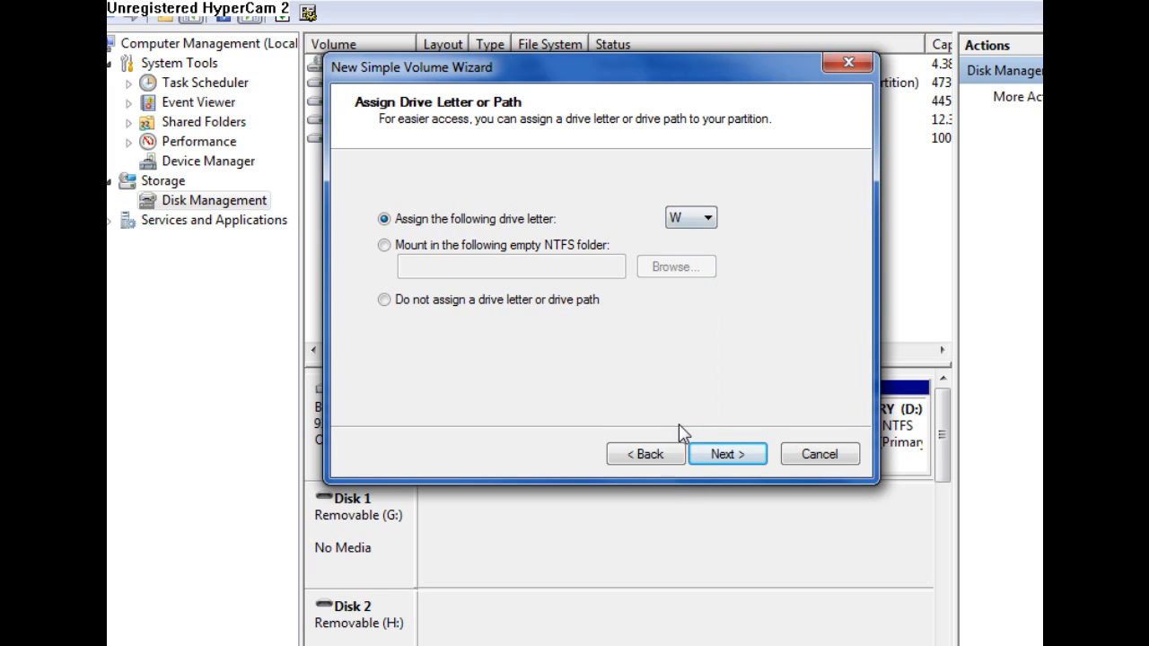
pyautogui.click(727, 452)
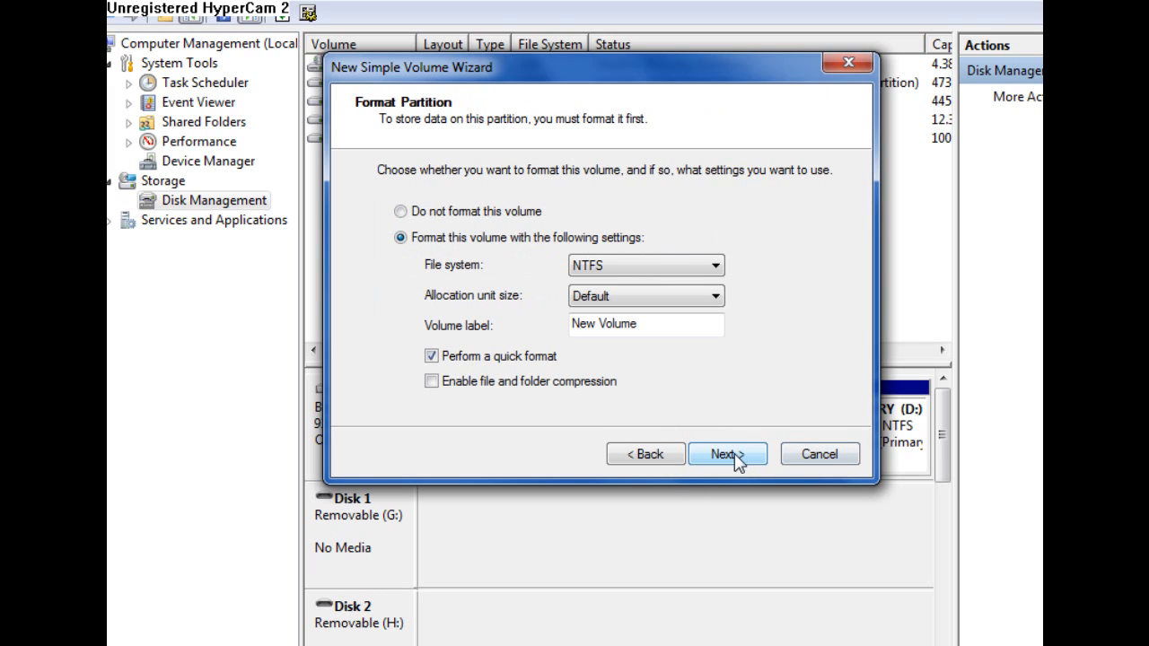
# - Keep NTFS, label the volume 'Test', enable quick format and reach the summary
pyautogui.click(715, 266)
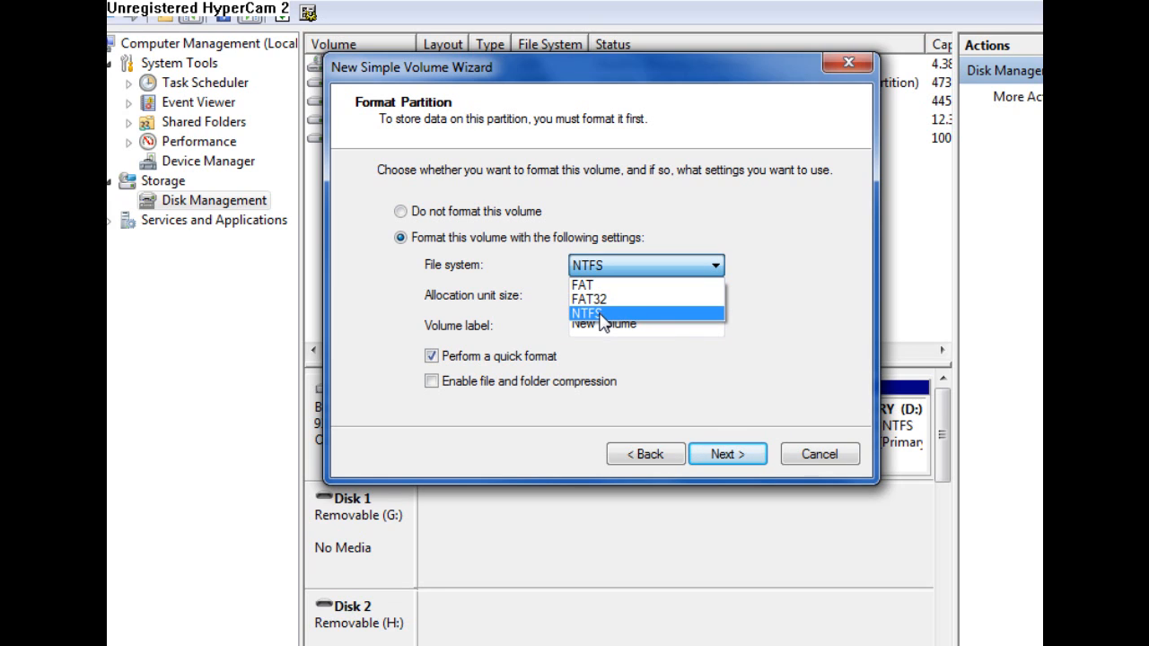
pyautogui.click(585, 312)
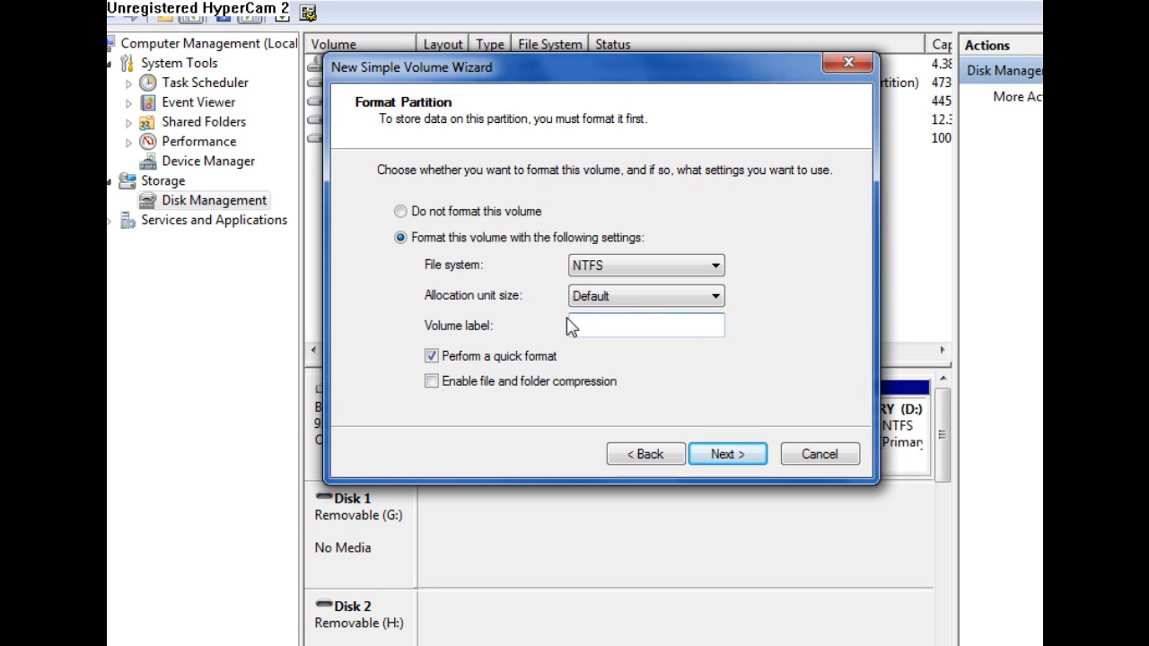
pyautogui.write('Test')
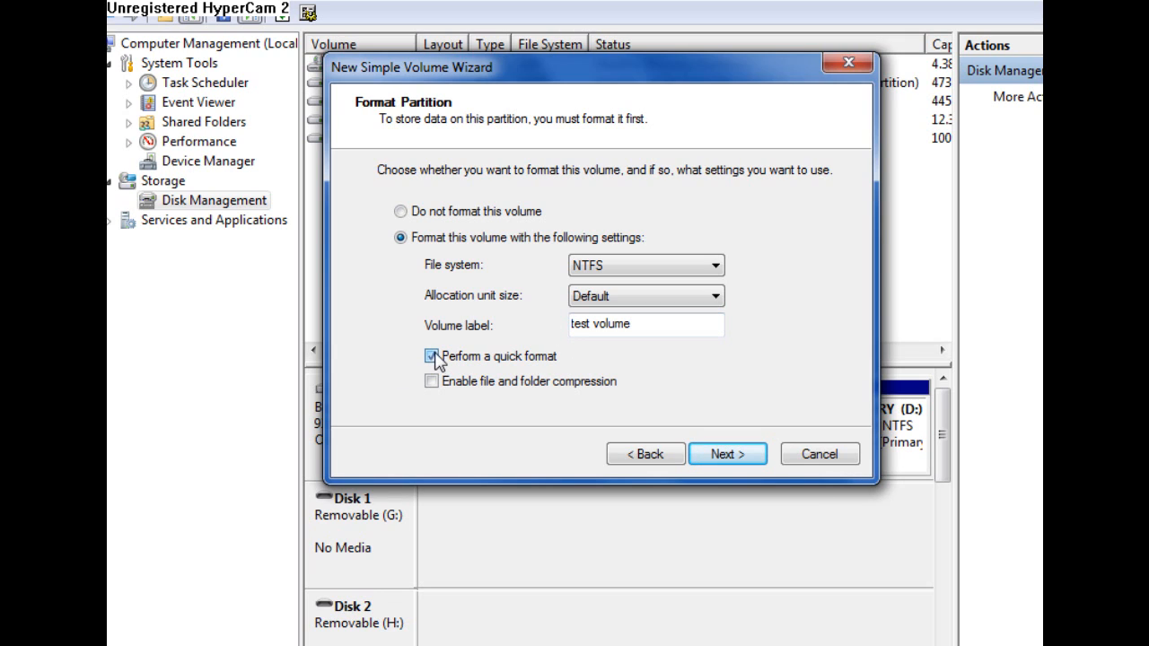
pyautogui.click(431, 356)
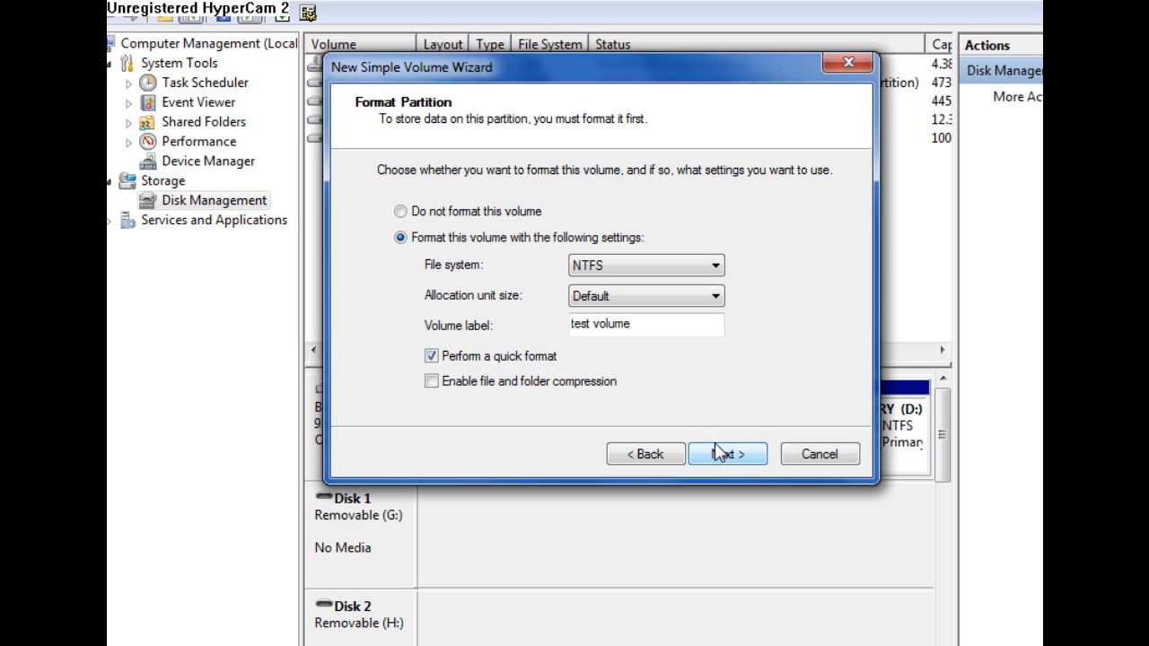
pyautogui.moveTo(691, 442)
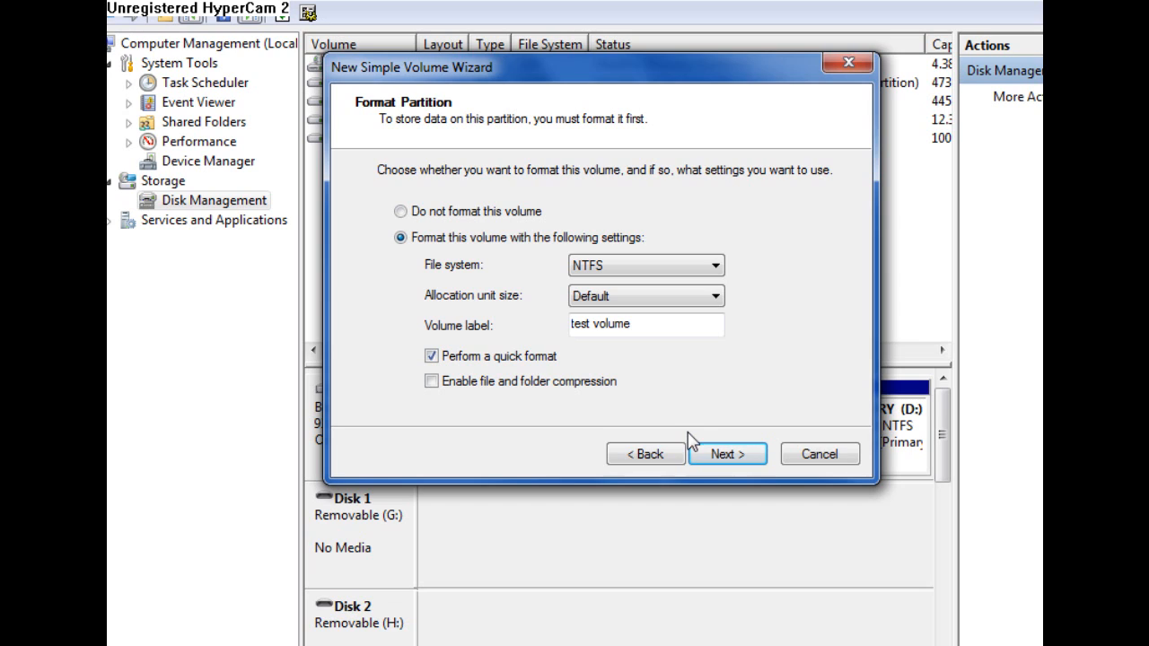
pyautogui.moveTo(668, 269)
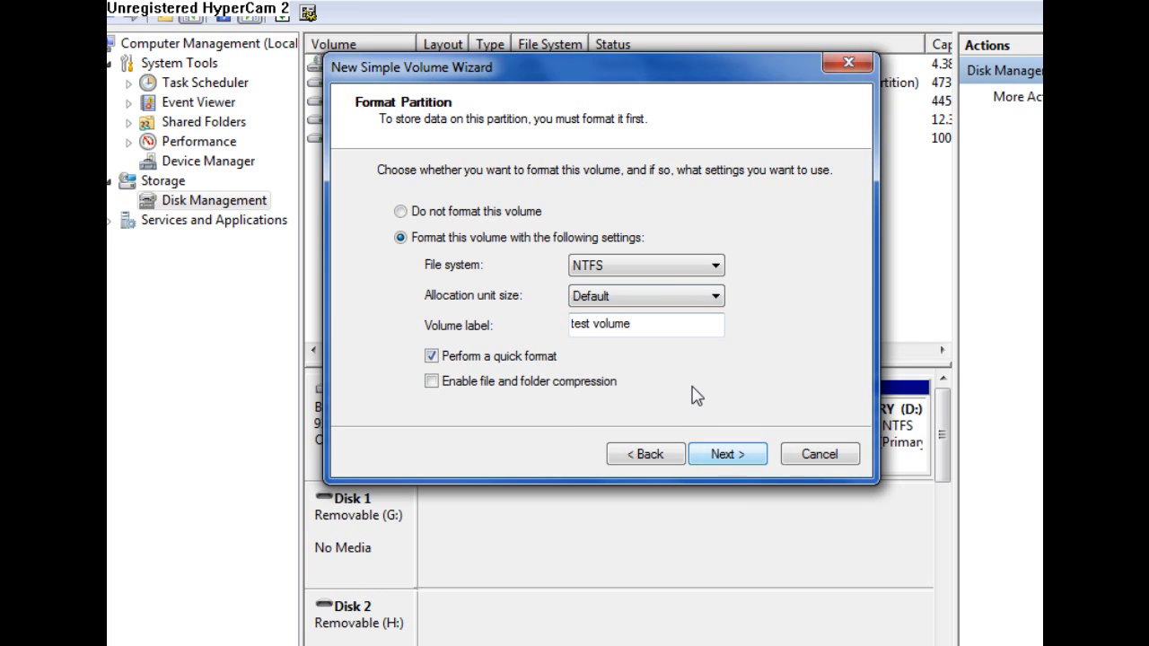
pyautogui.click(727, 453)
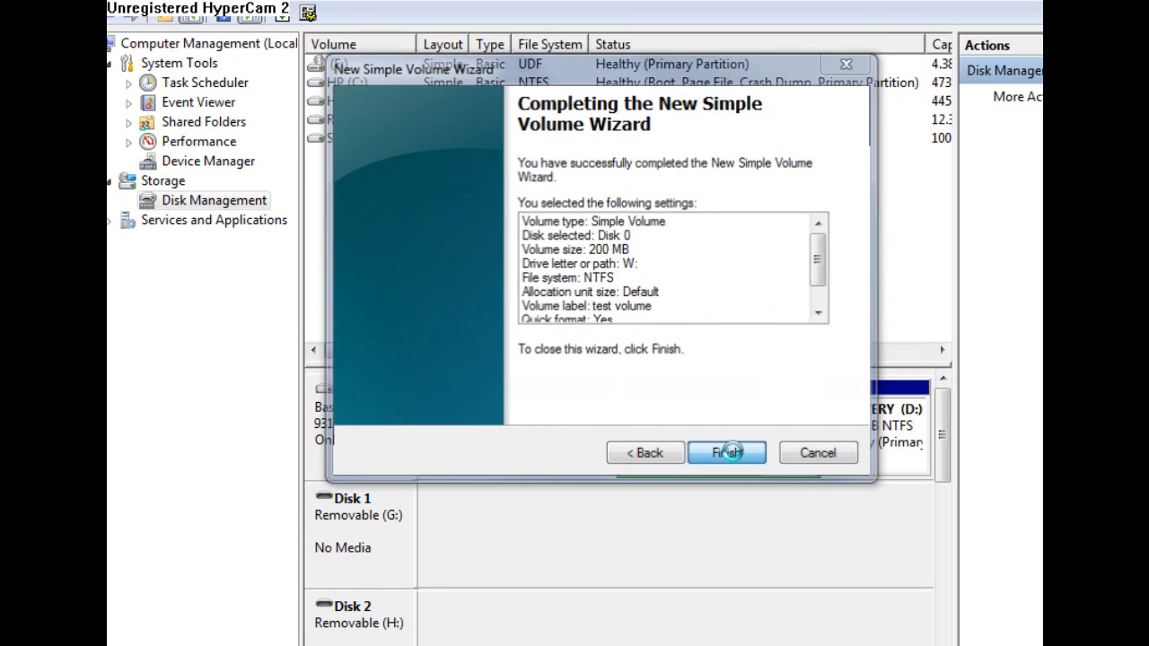
# - Finish the wizard so test volume (W:) is created
pyautogui.click(725, 452)
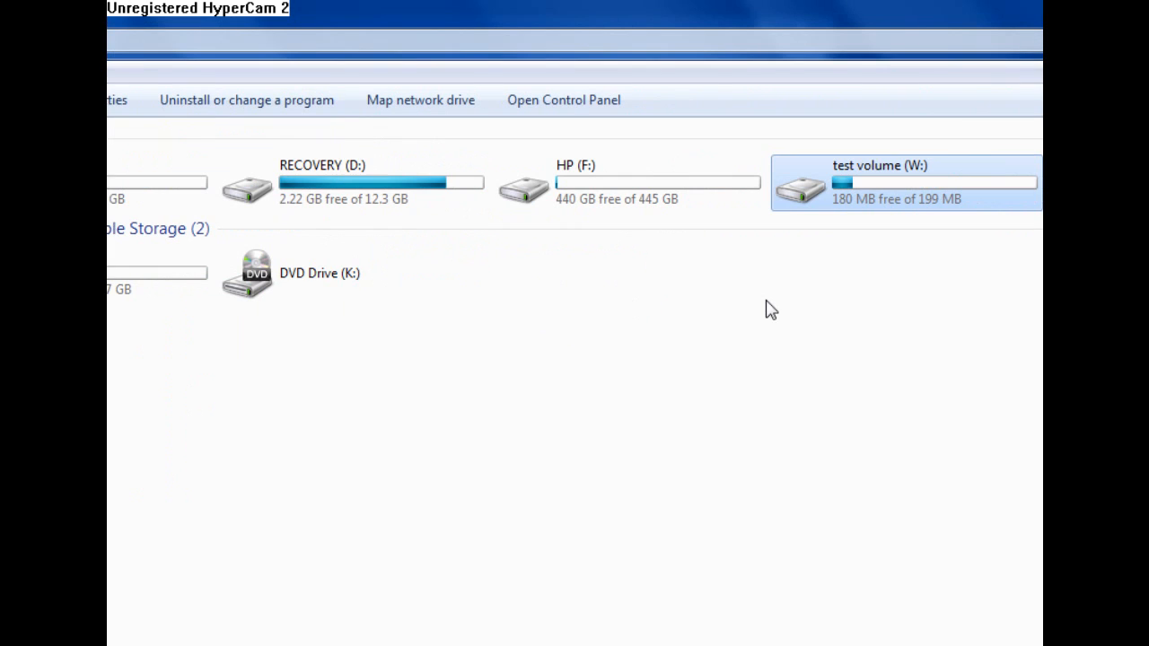
pyautogui.moveTo(745, 309)
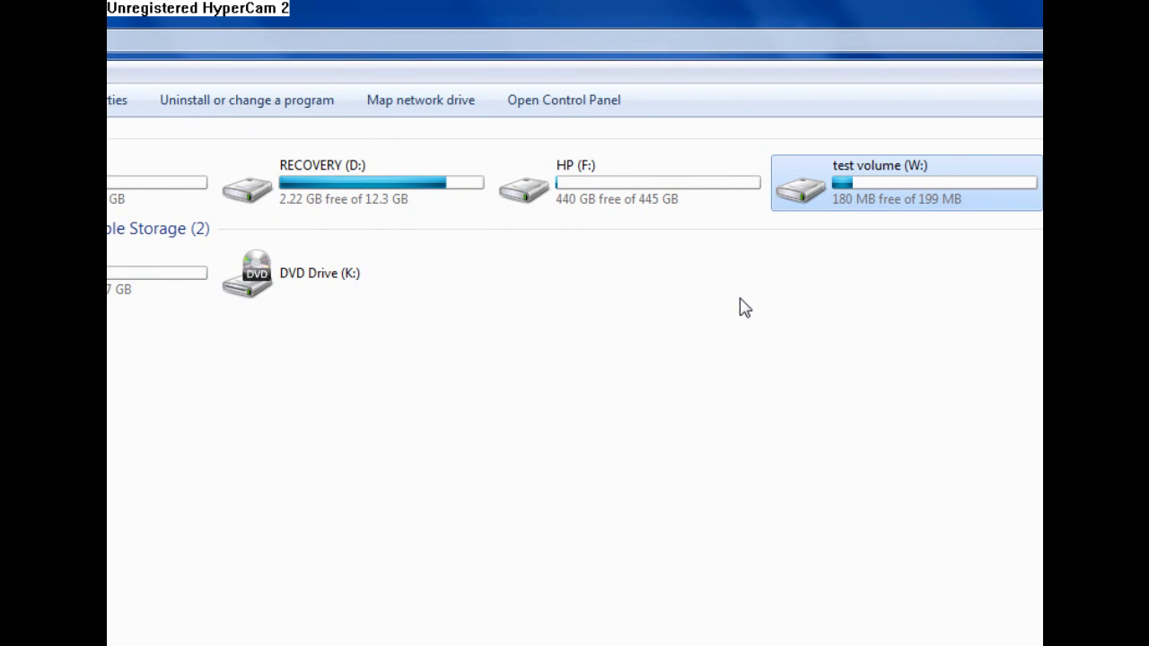
pyautogui.moveTo(752, 344)
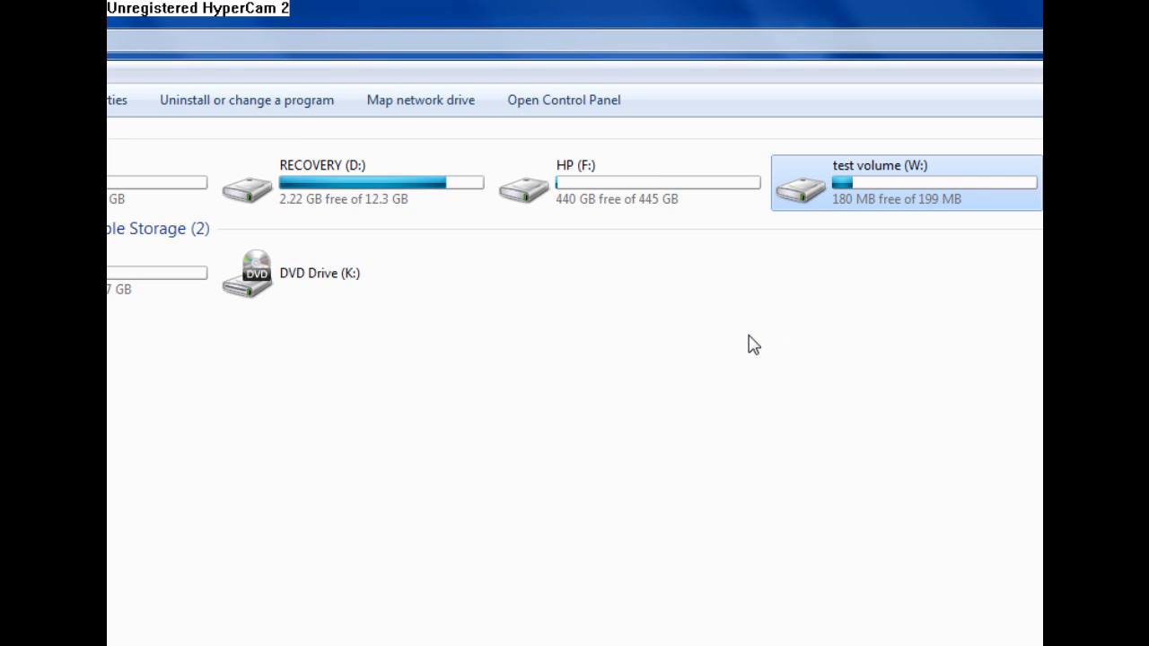
pyautogui.moveTo(754, 344)
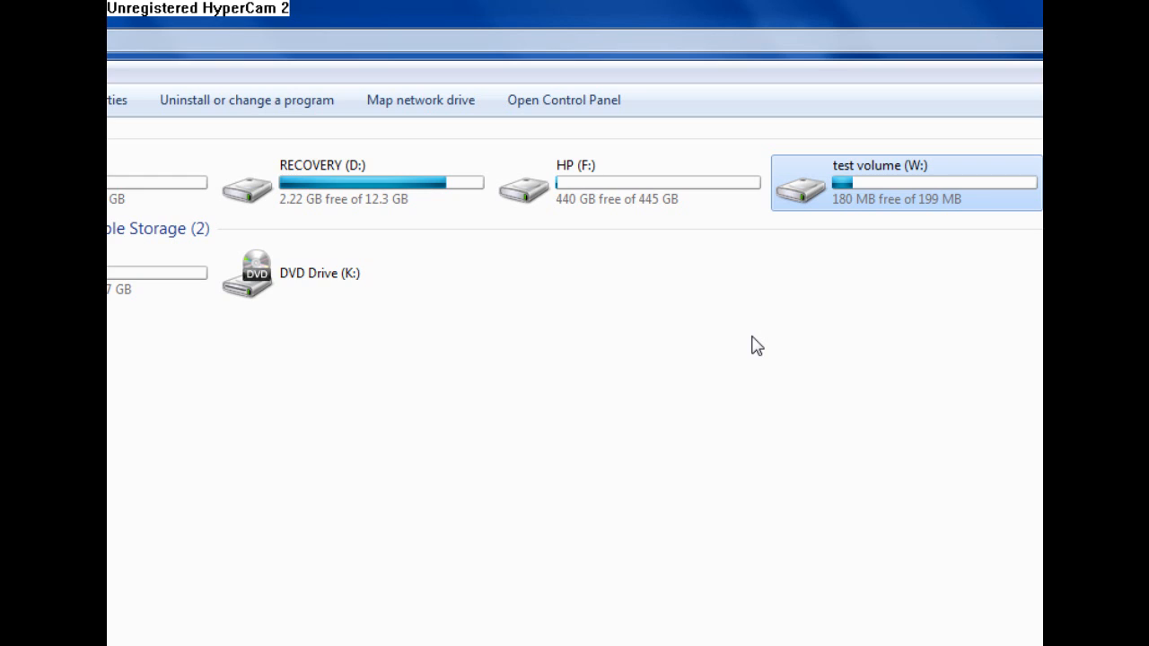
pyautogui.moveTo(779, 291)
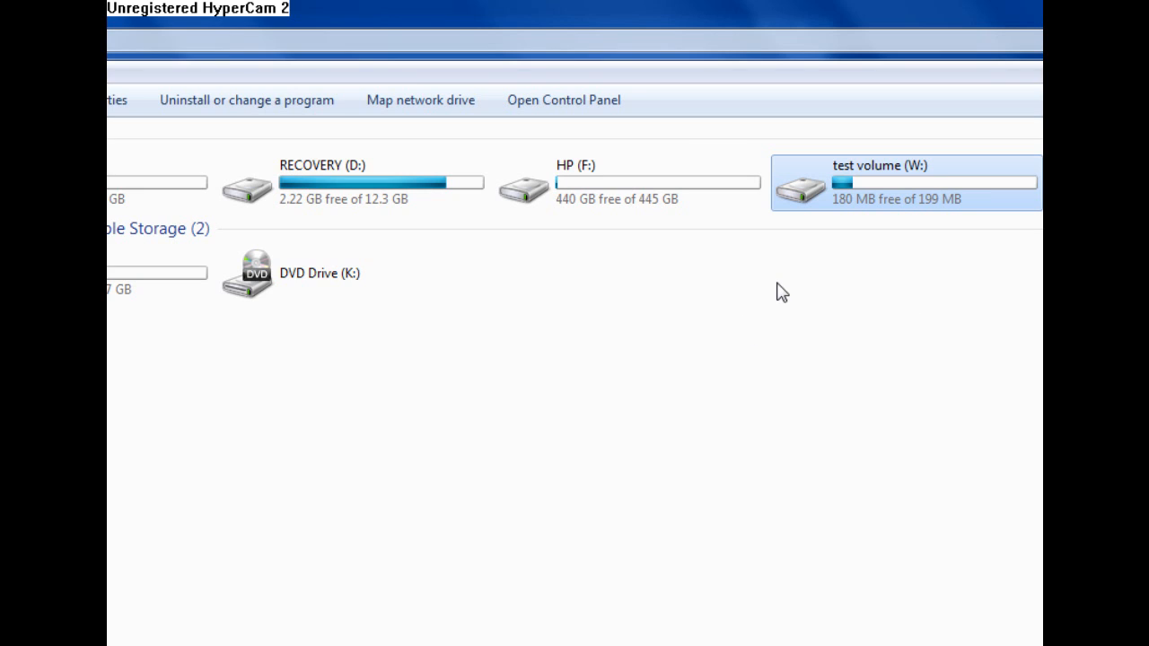
pyautogui.moveTo(901, 216)
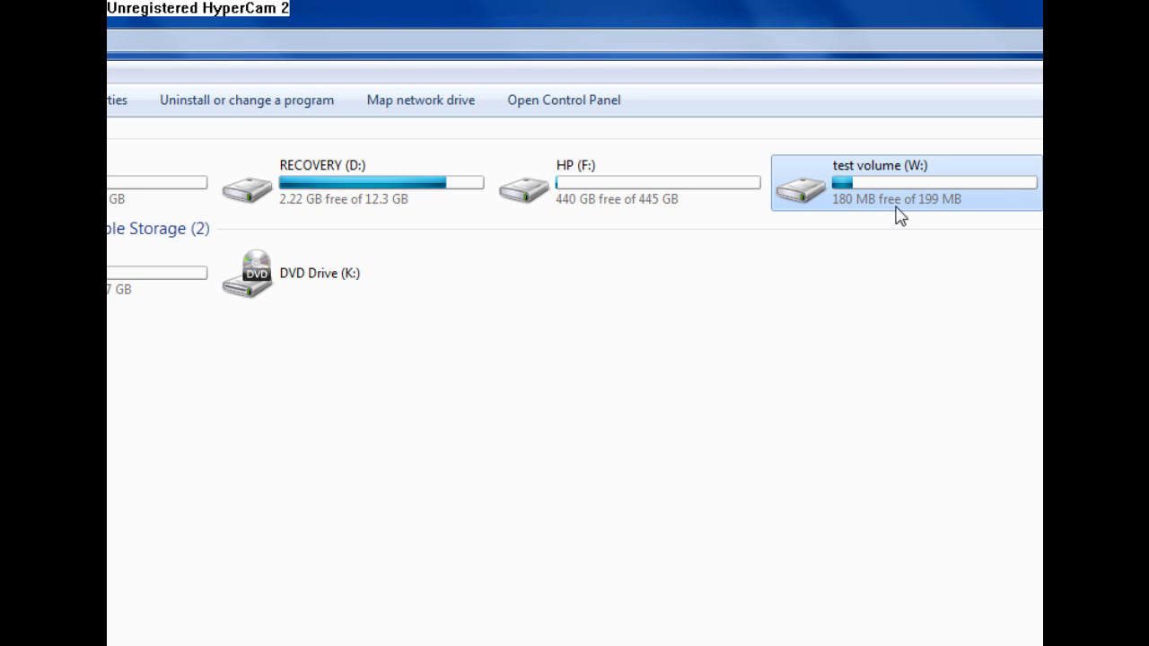
pyautogui.moveTo(860, 211)
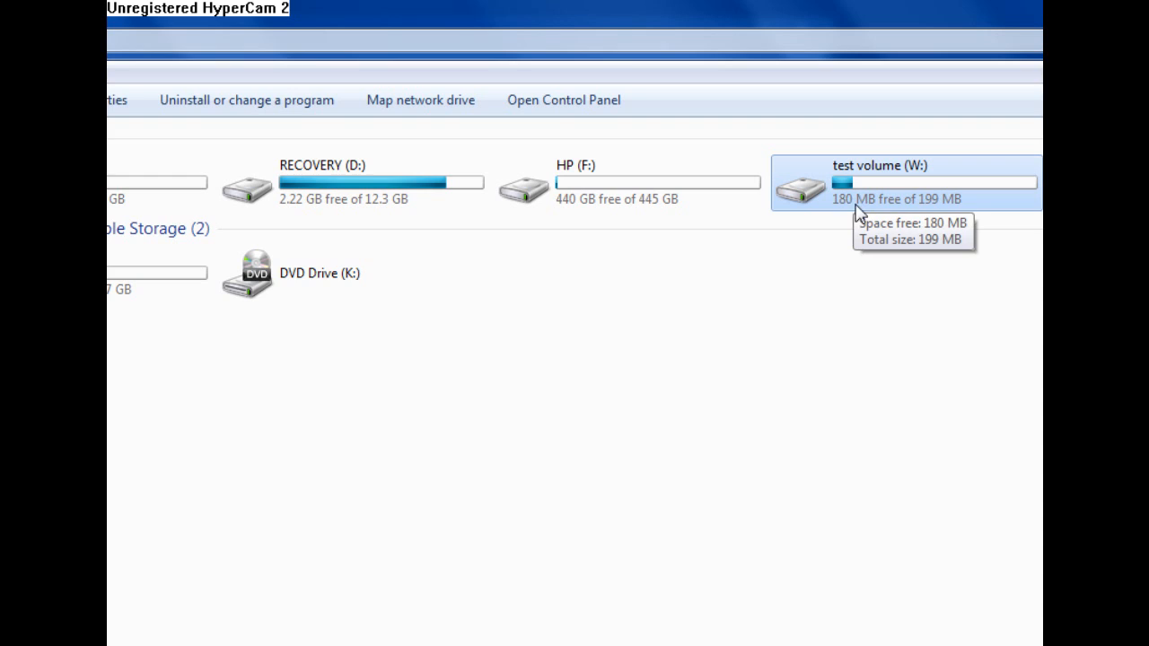
pyautogui.moveTo(837, 212)
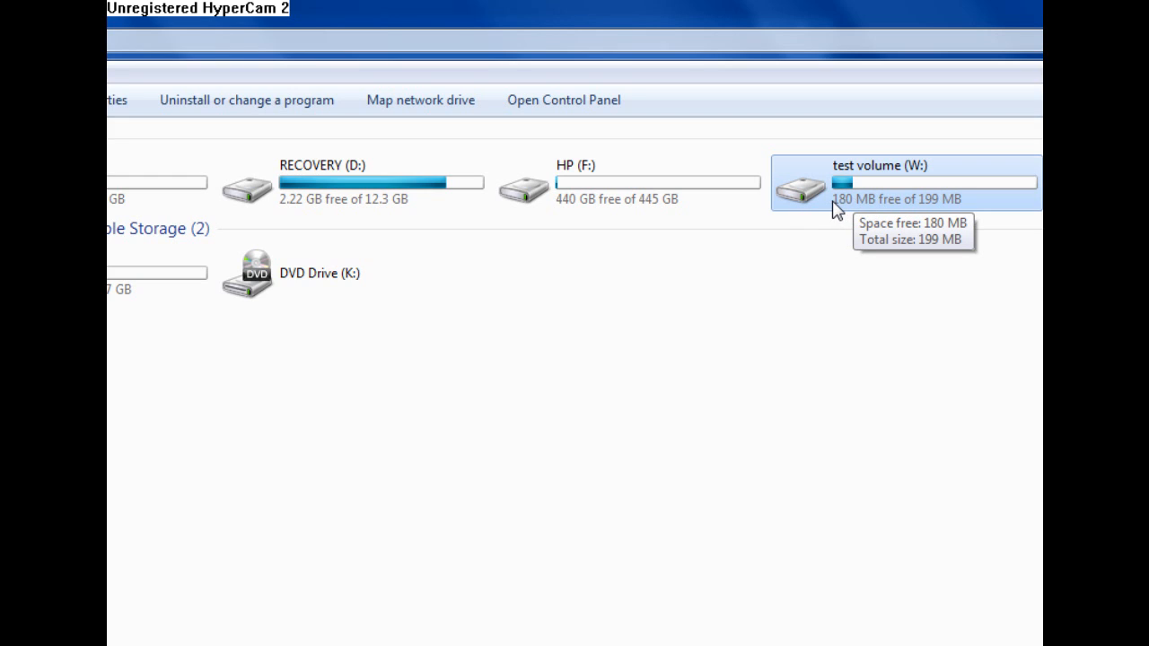
pyautogui.moveTo(881, 197)
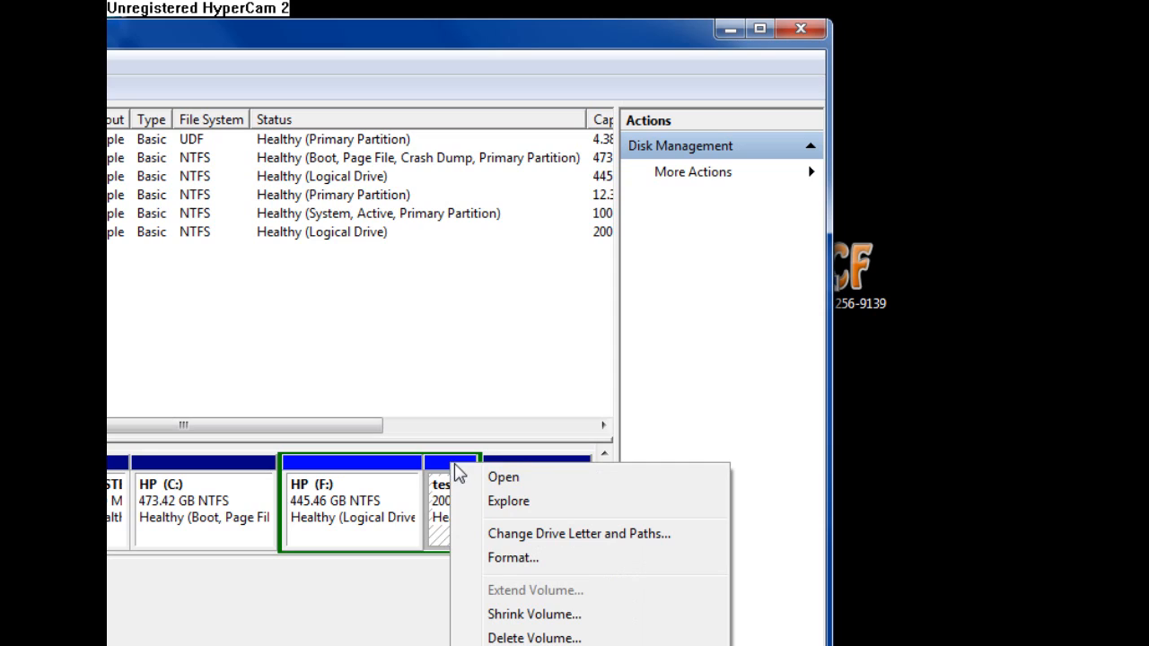
pyautogui.moveTo(117, 471)
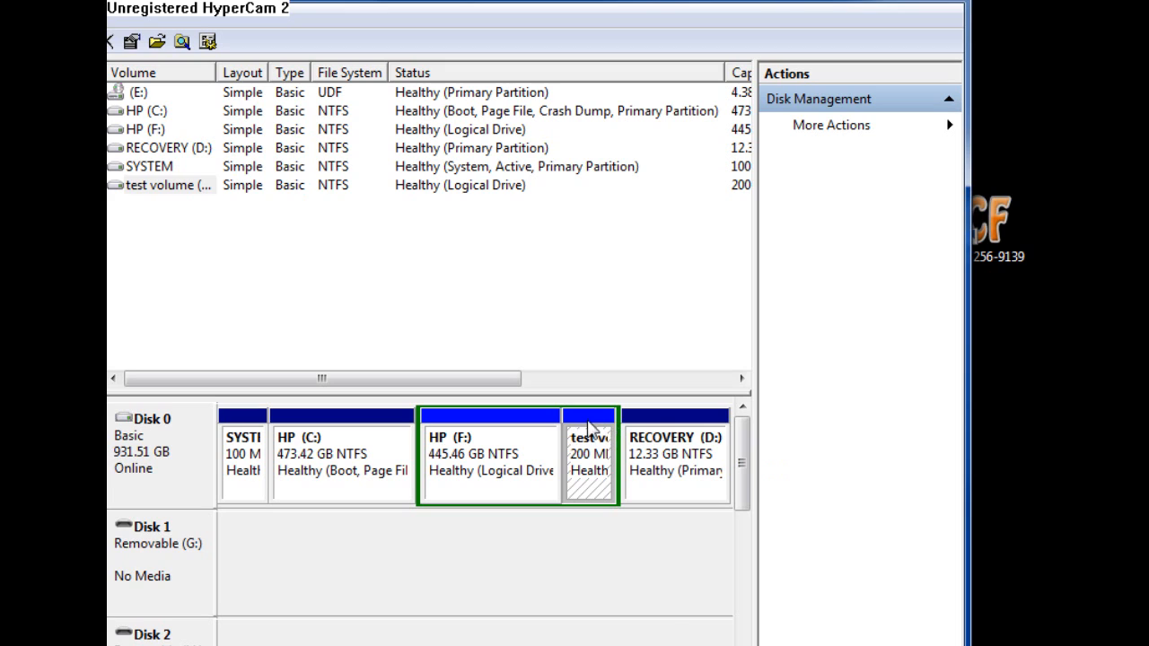
# - Delete the test volume (W:) and confirm the deletion warning
pyautogui.rightClick(589, 449)
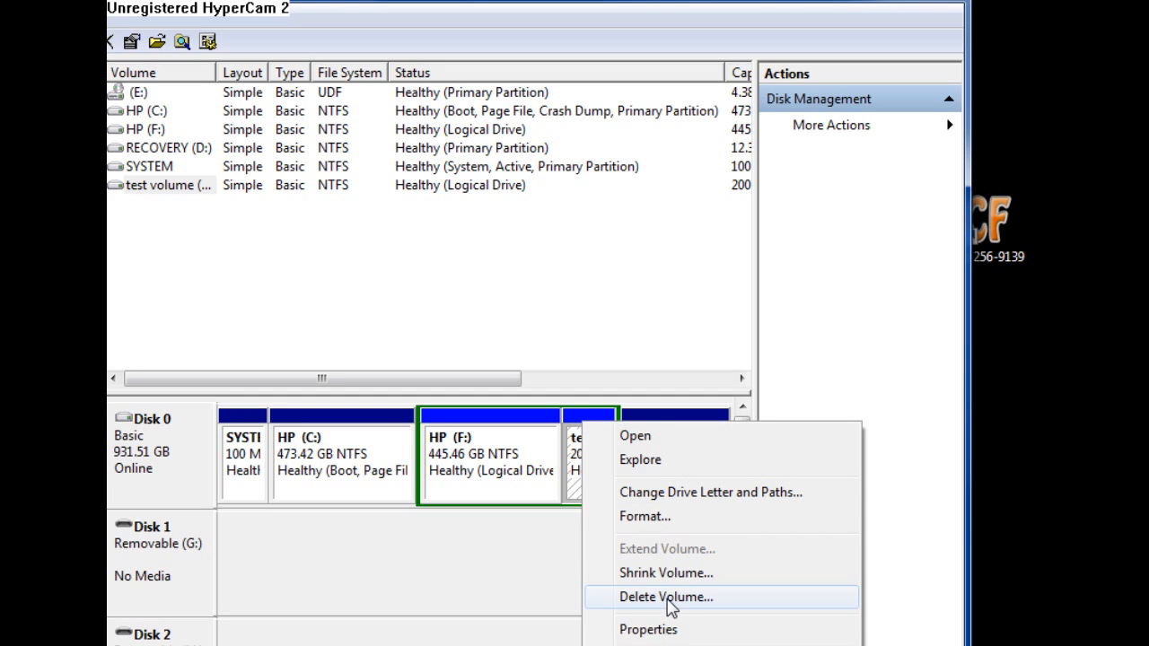
pyautogui.click(666, 596)
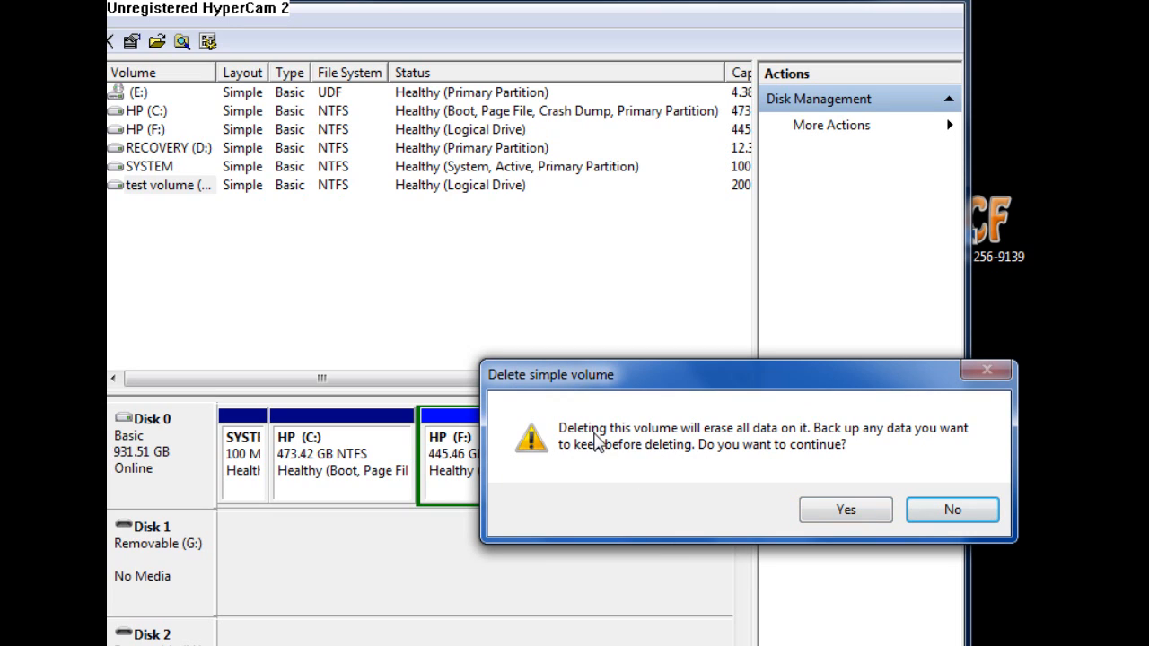
pyautogui.moveTo(581, 445)
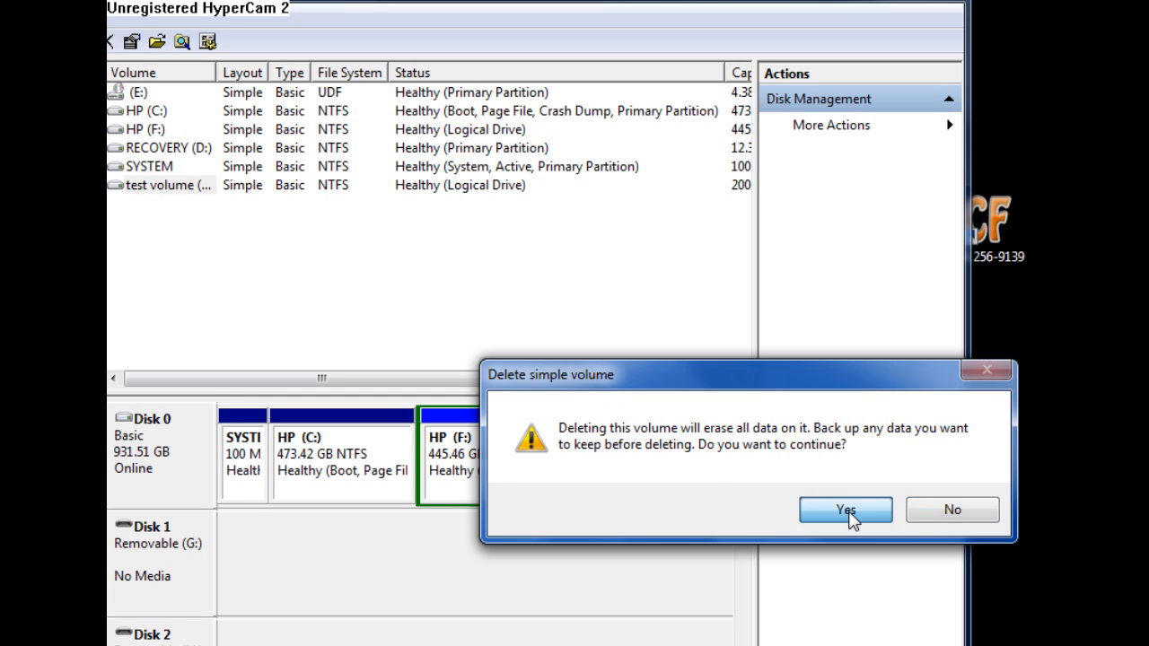
pyautogui.click(844, 509)
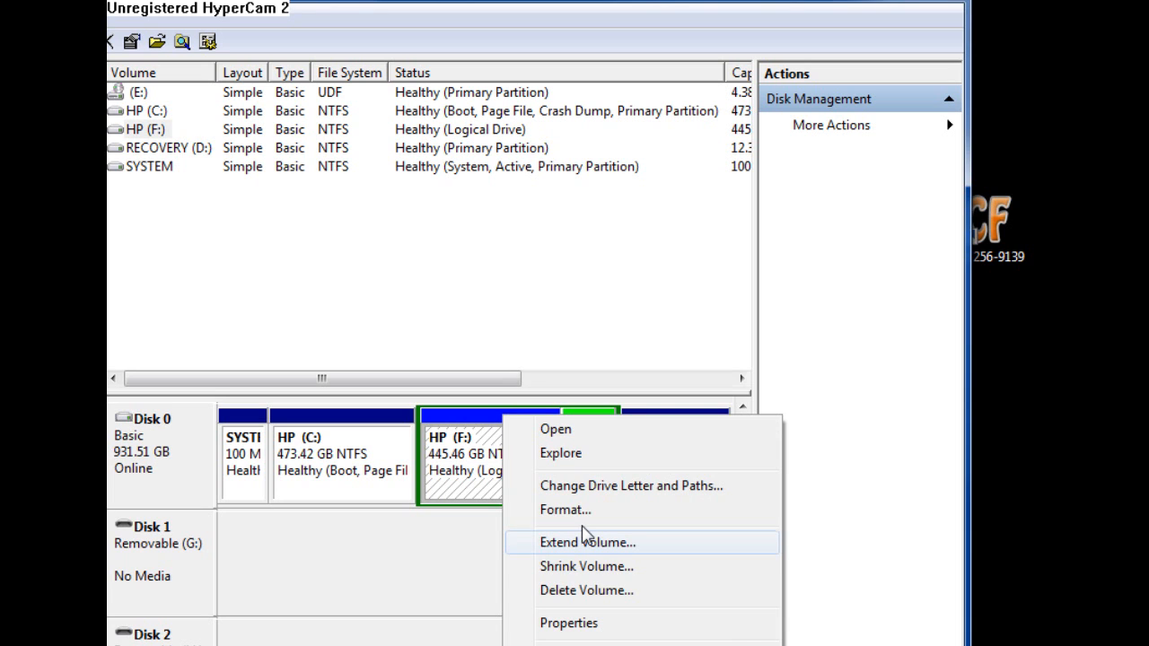
# - Extend HP (F:) with the freed 200 MB, growing it to 445.66 GB
pyautogui.click(587, 542)
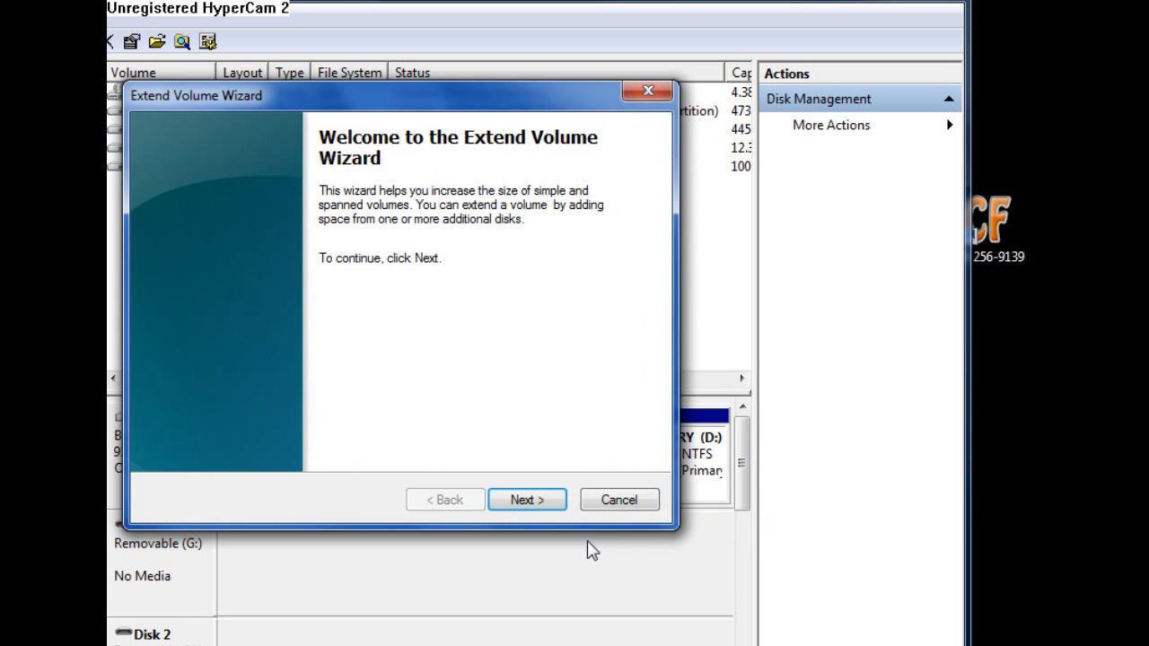
pyautogui.click(528, 499)
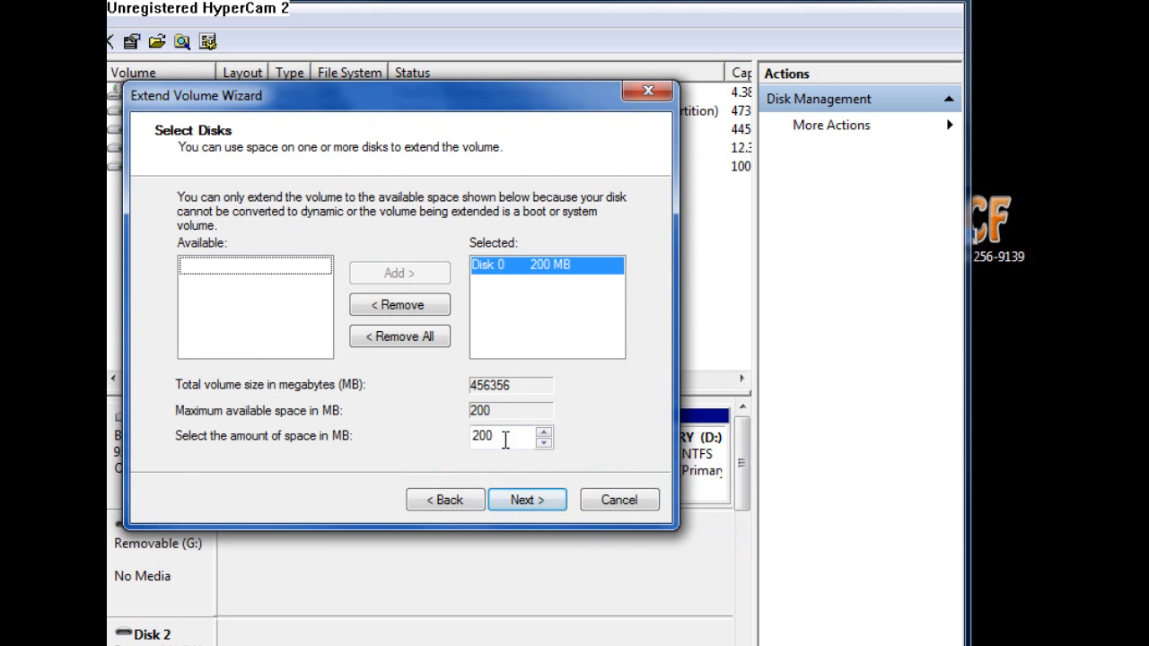
pyautogui.click(527, 499)
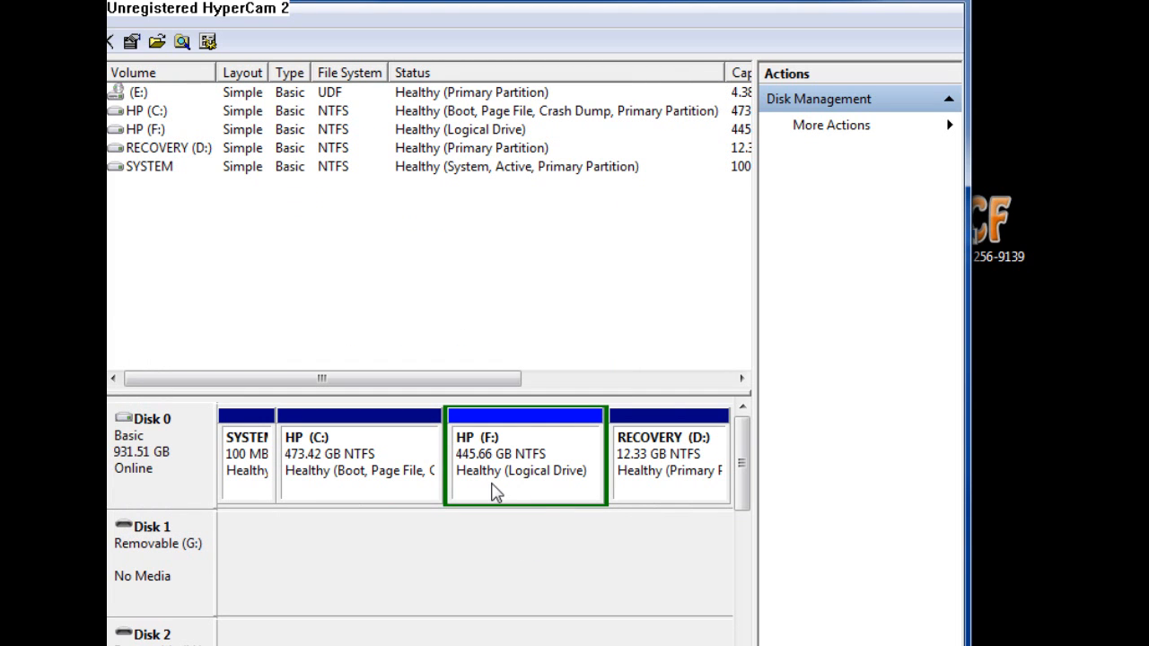
pyautogui.moveTo(484, 570)
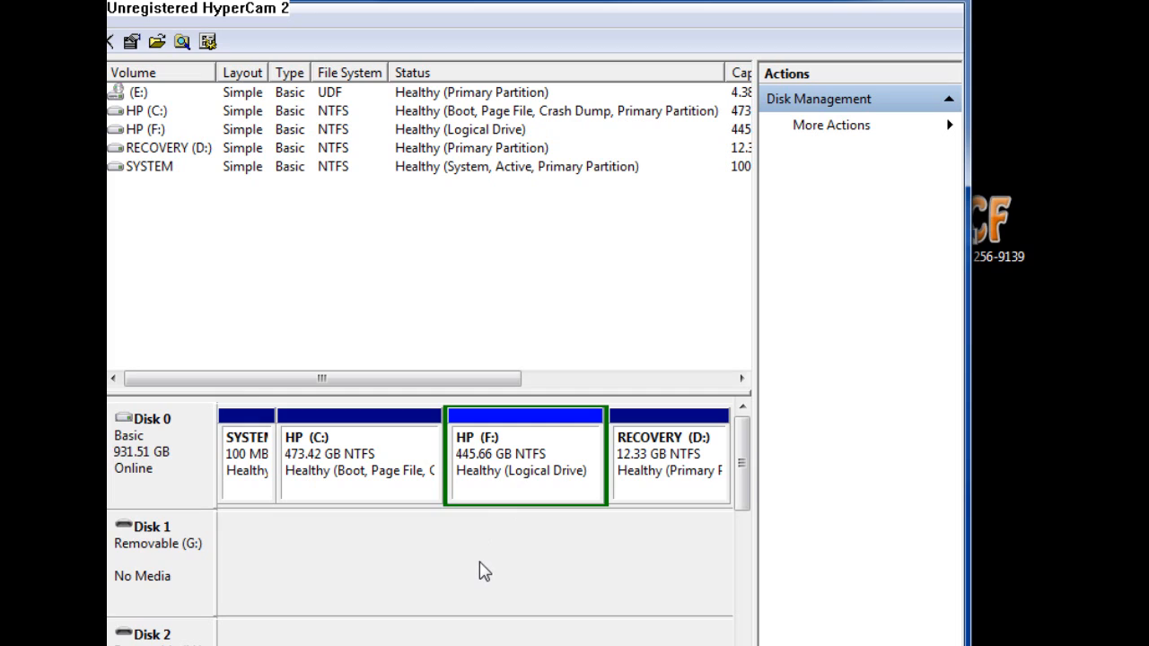
pyautogui.moveTo(506, 465)
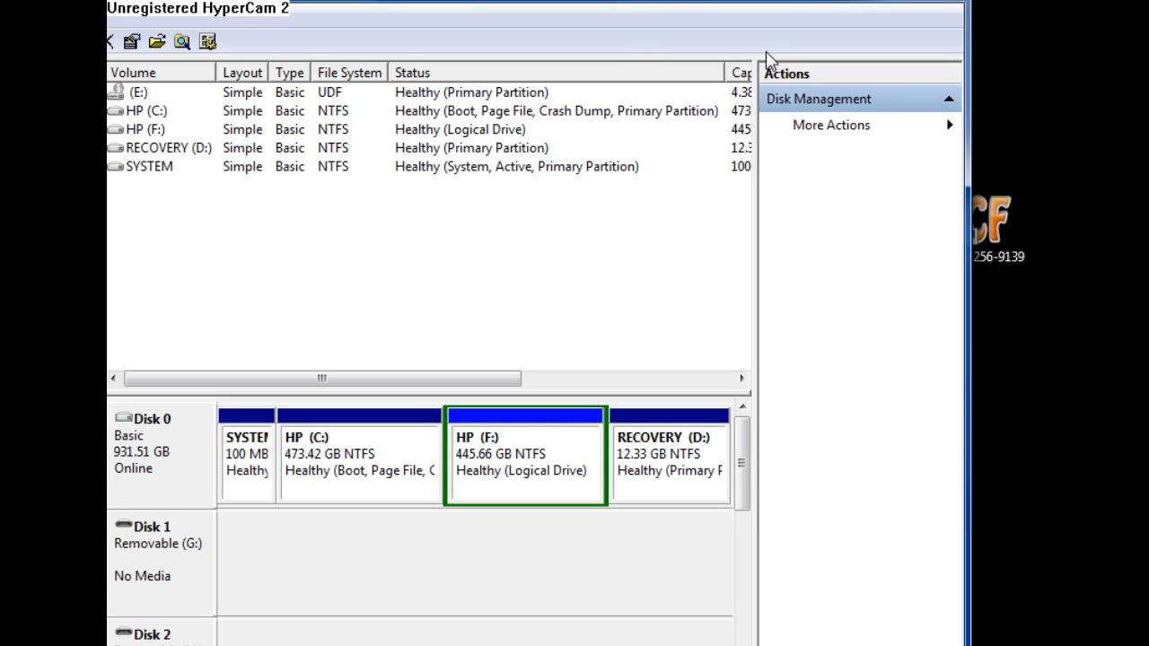
pyautogui.moveTo(768, 61)
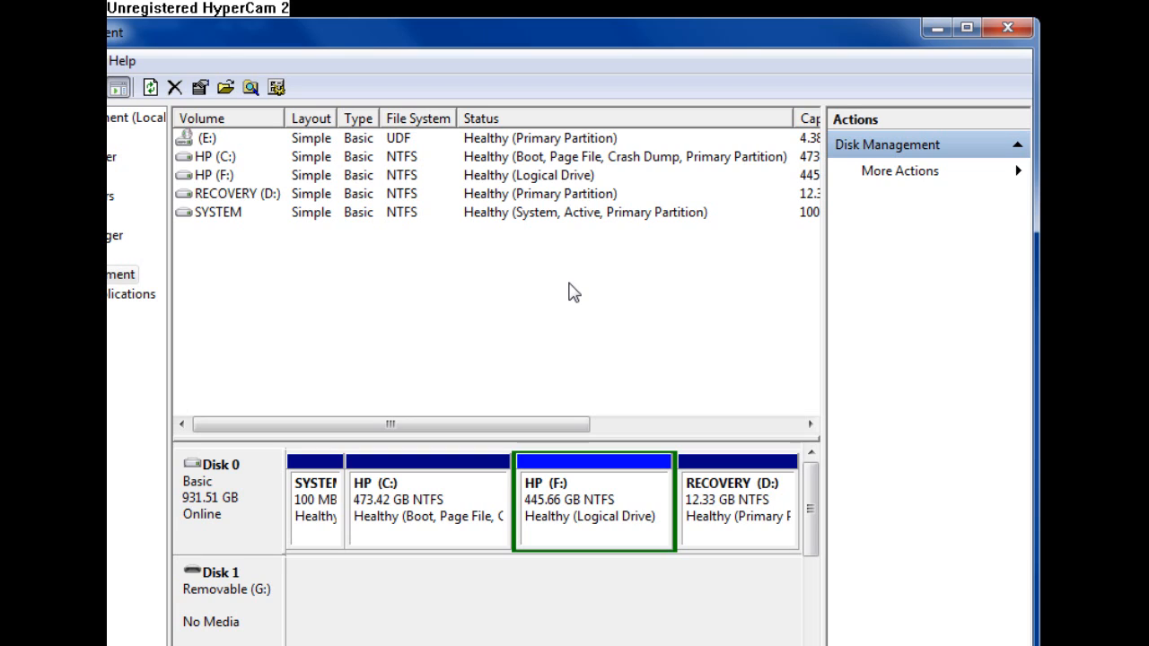
pyautogui.moveTo(804, 42)
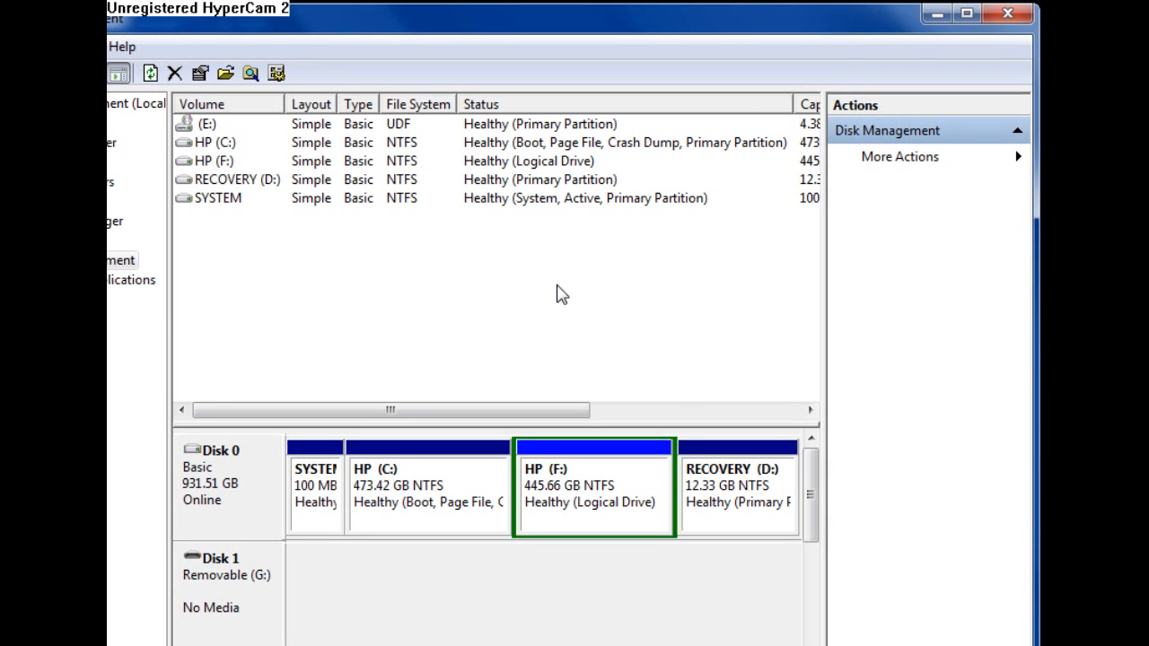
pyautogui.moveTo(565, 277)
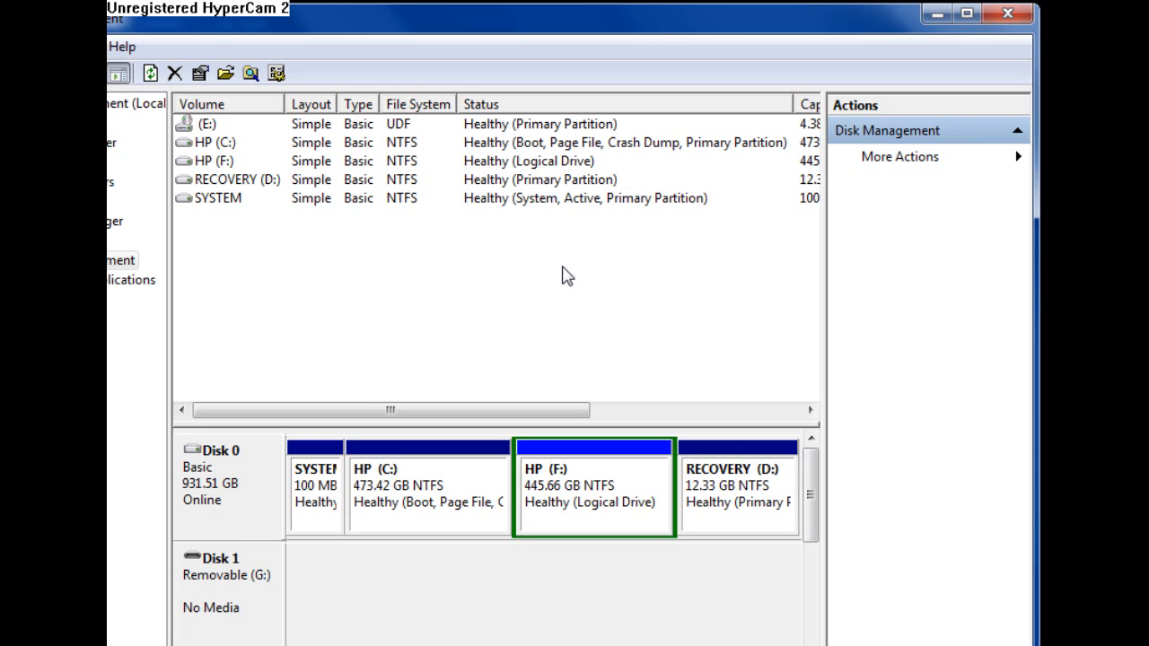
pyautogui.moveTo(585, 280)
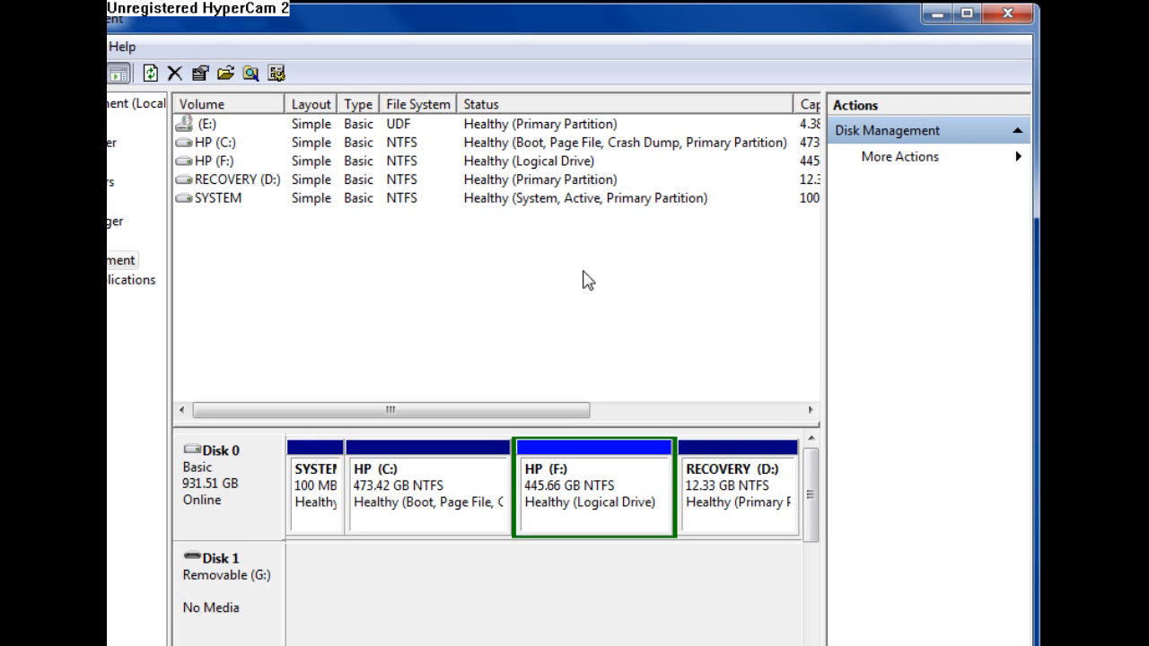
pyautogui.moveTo(933, 14)
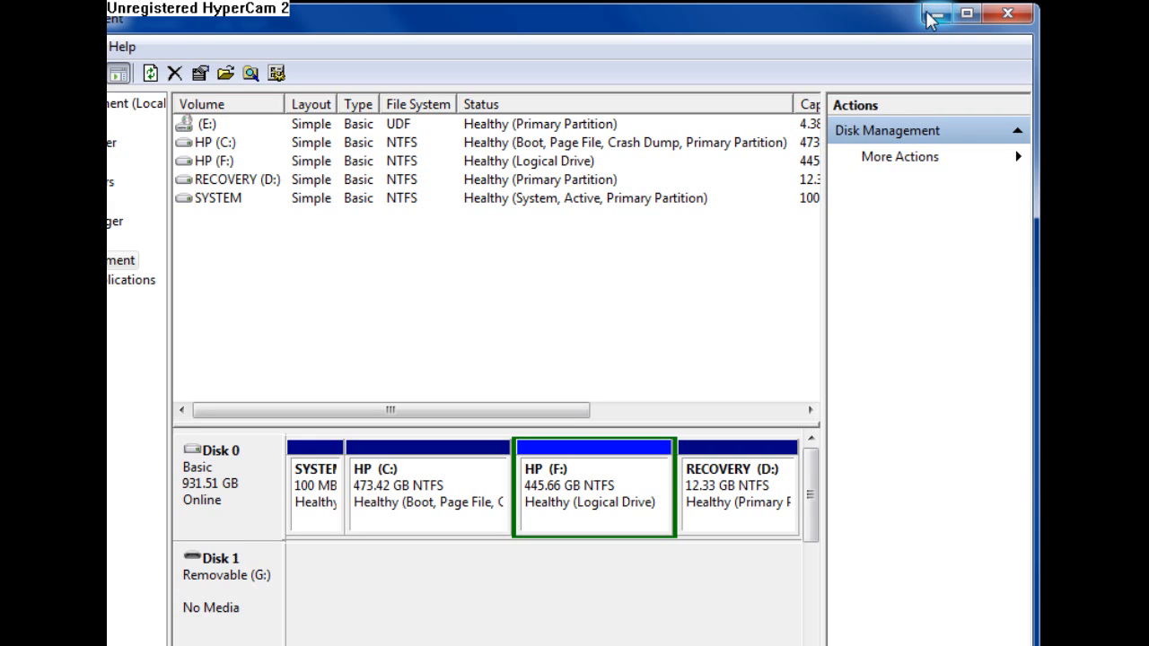
pyautogui.moveTo(935, 14)
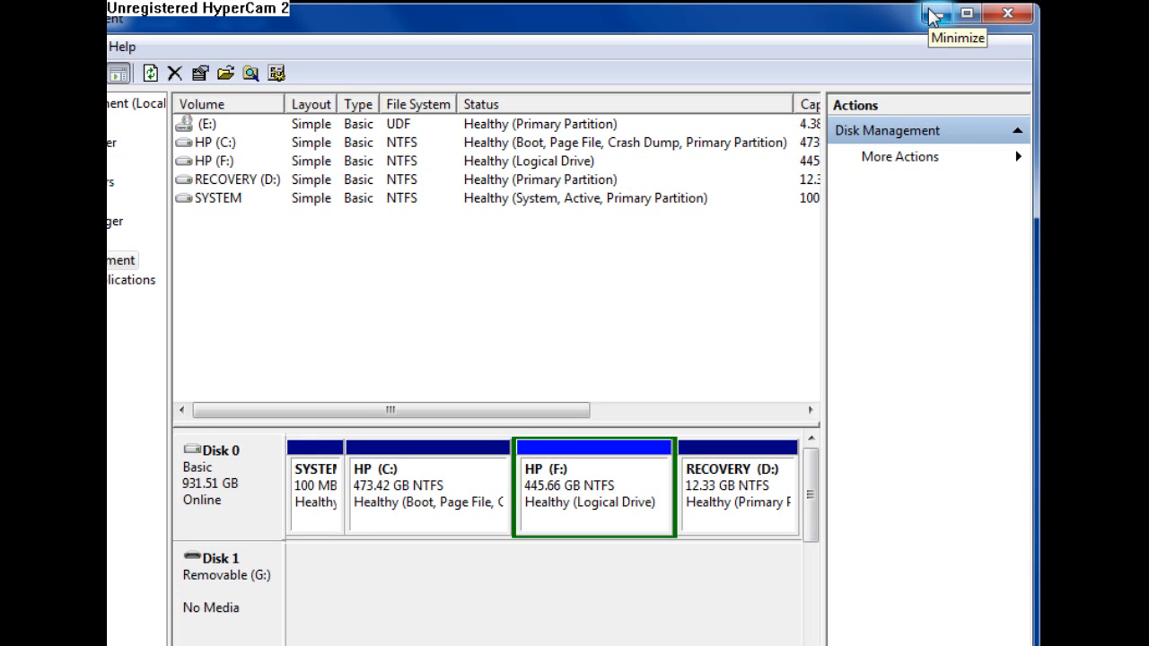
pyautogui.moveTo(934, 16)
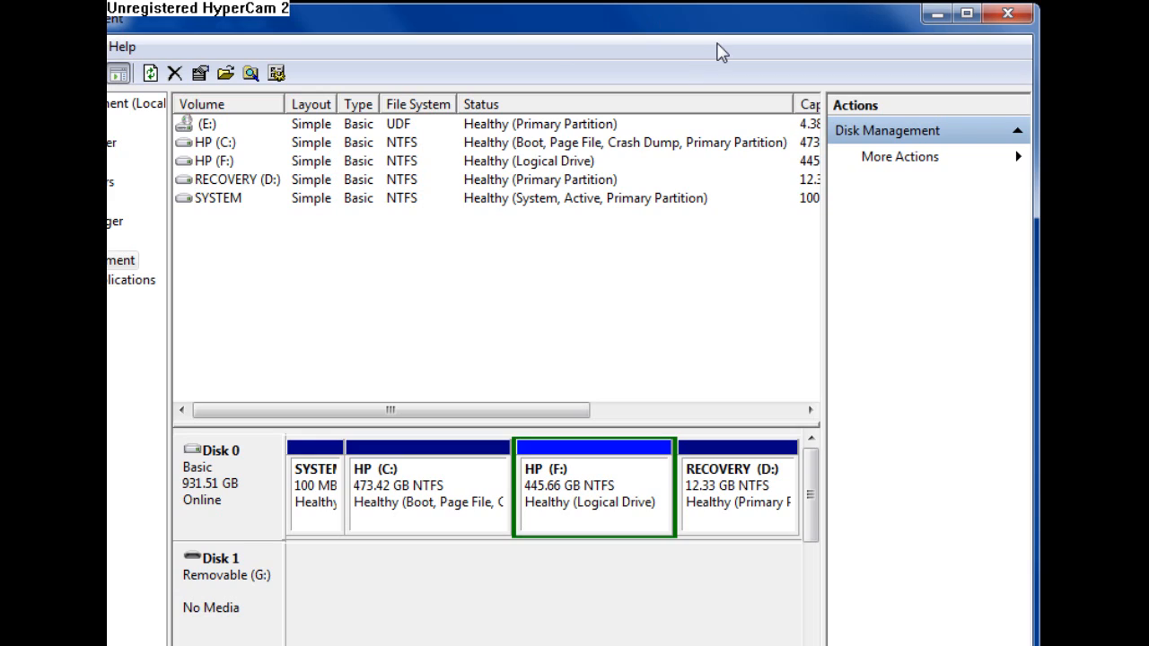
pyautogui.moveTo(781, 85)
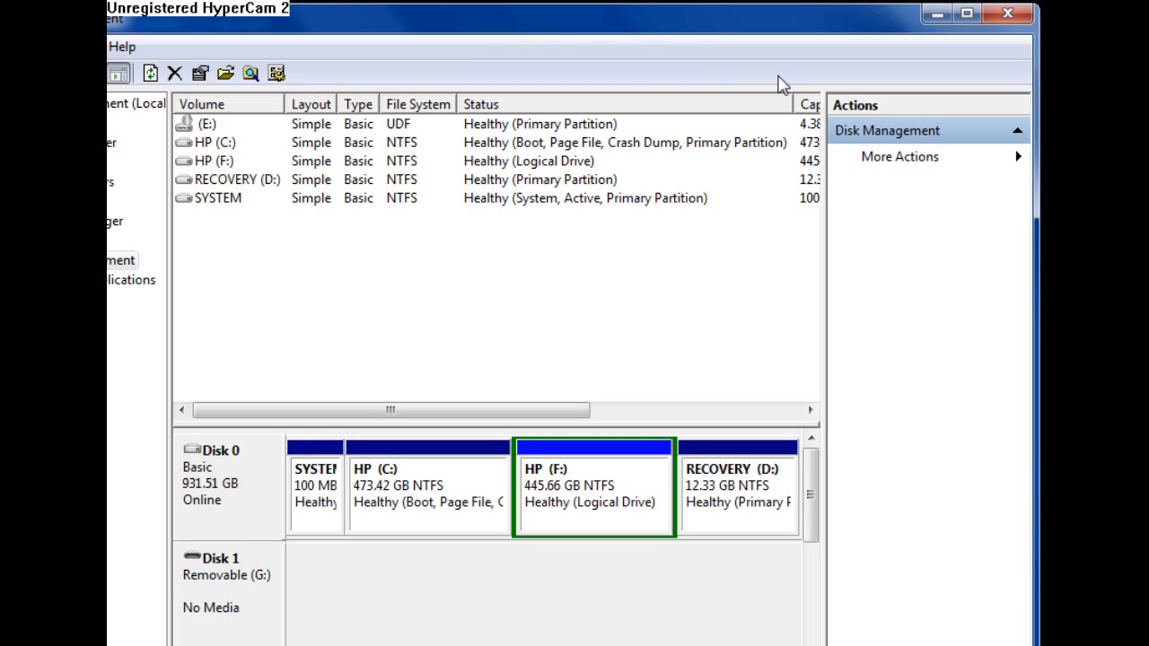
pyautogui.moveTo(724, 29)
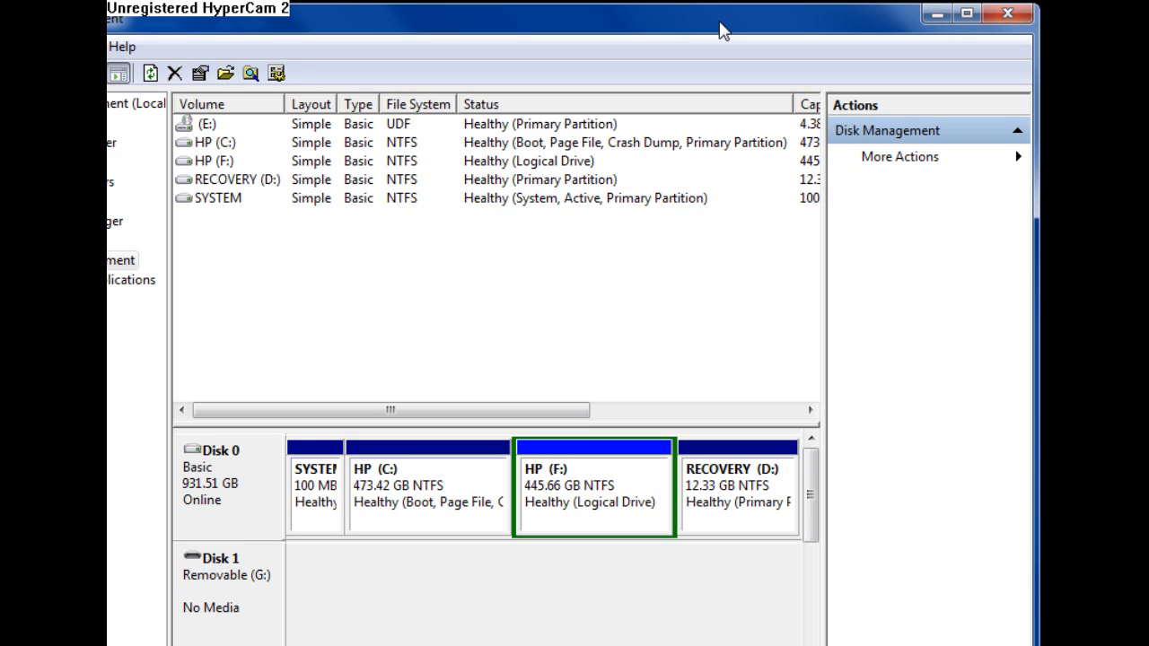
pyautogui.moveTo(823, 34)
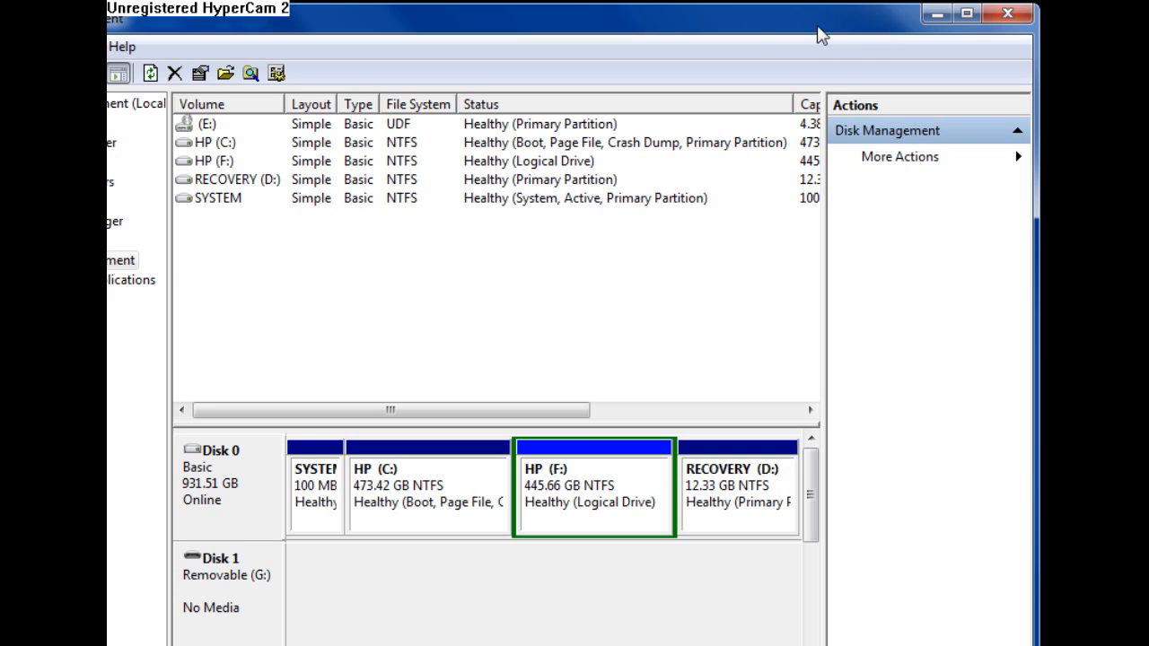
pyautogui.moveTo(734, 27)
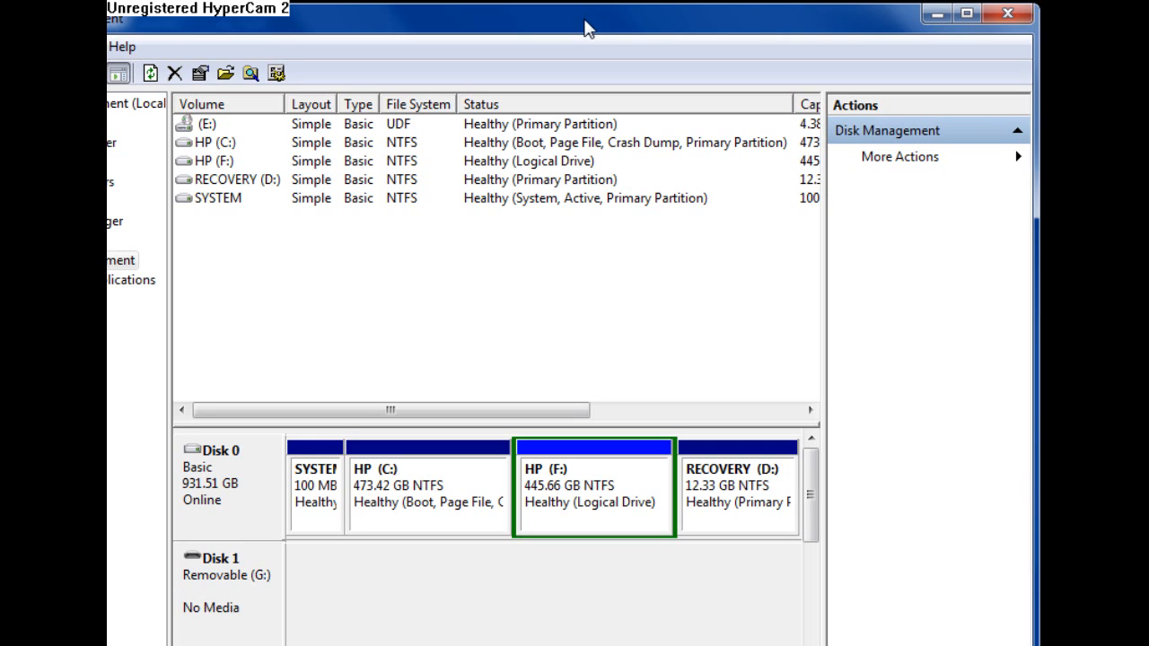
pyautogui.moveTo(603, 27)
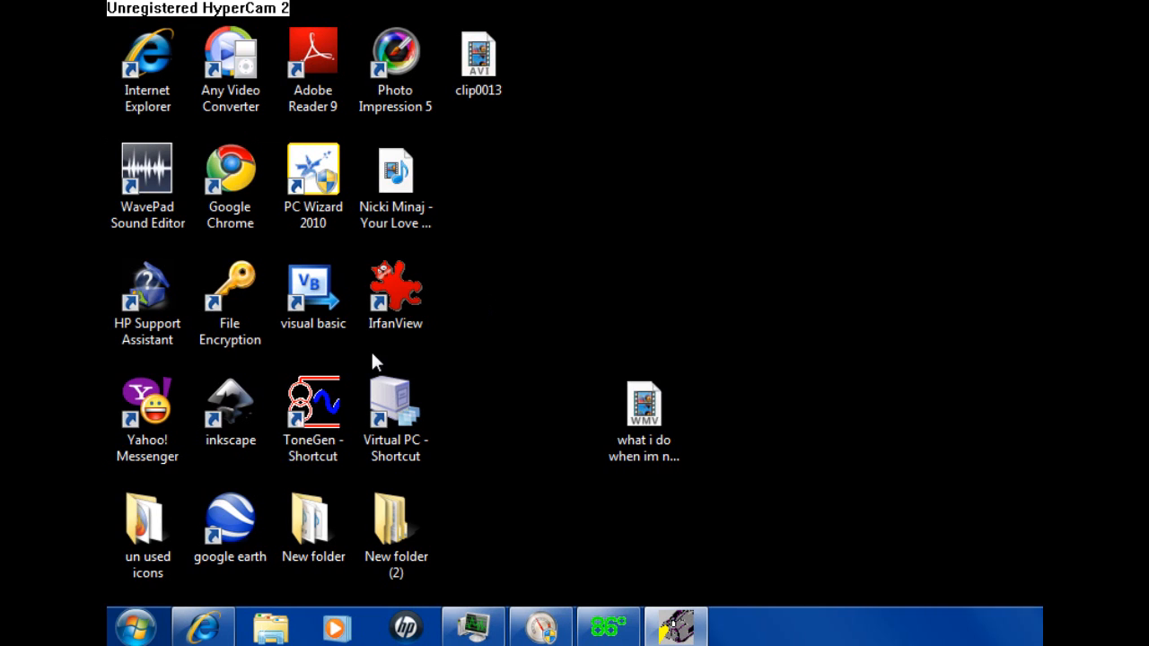
pyautogui.click(395, 296)
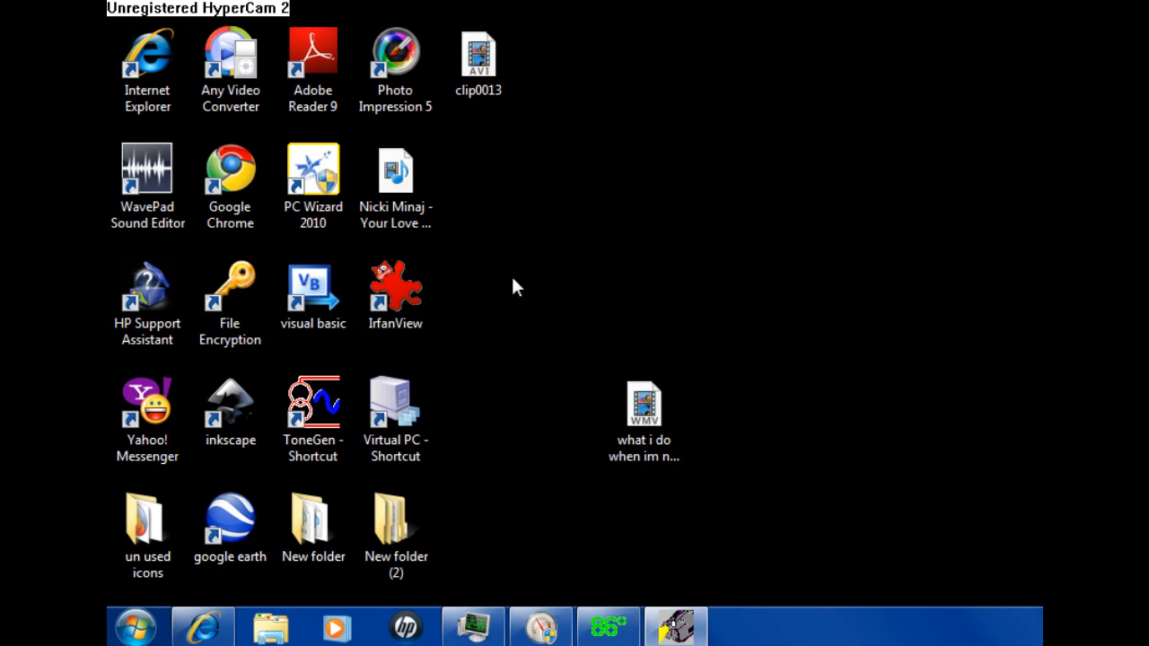
pyautogui.click(137, 625)
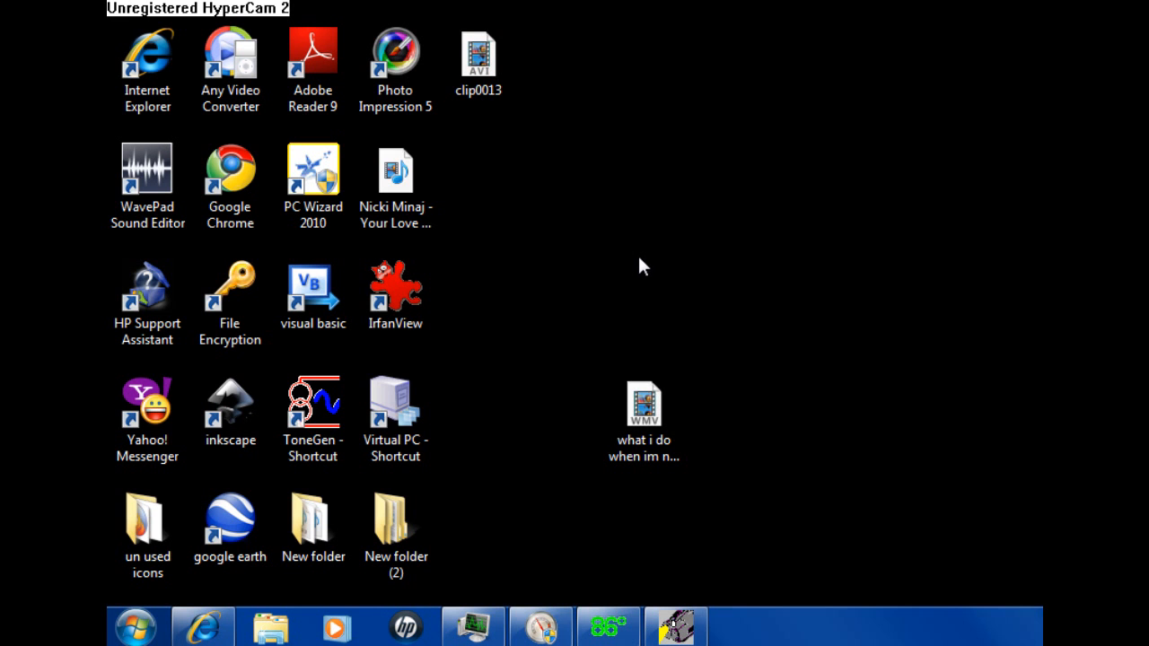
pyautogui.moveTo(623, 246)
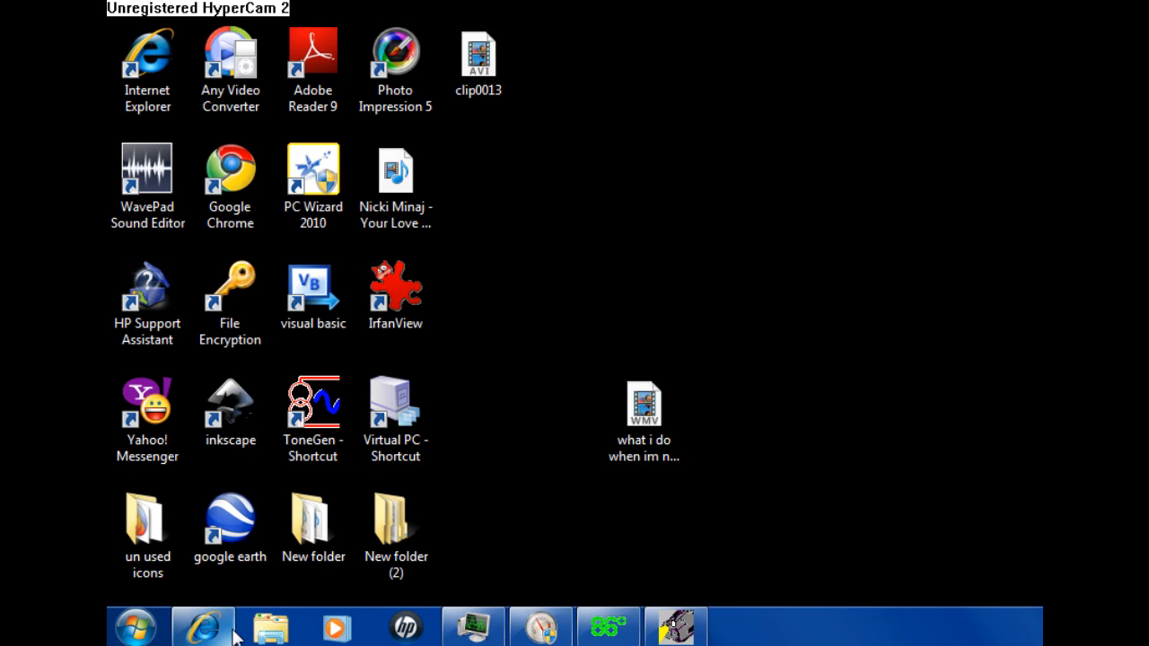
pyautogui.click(675, 624)
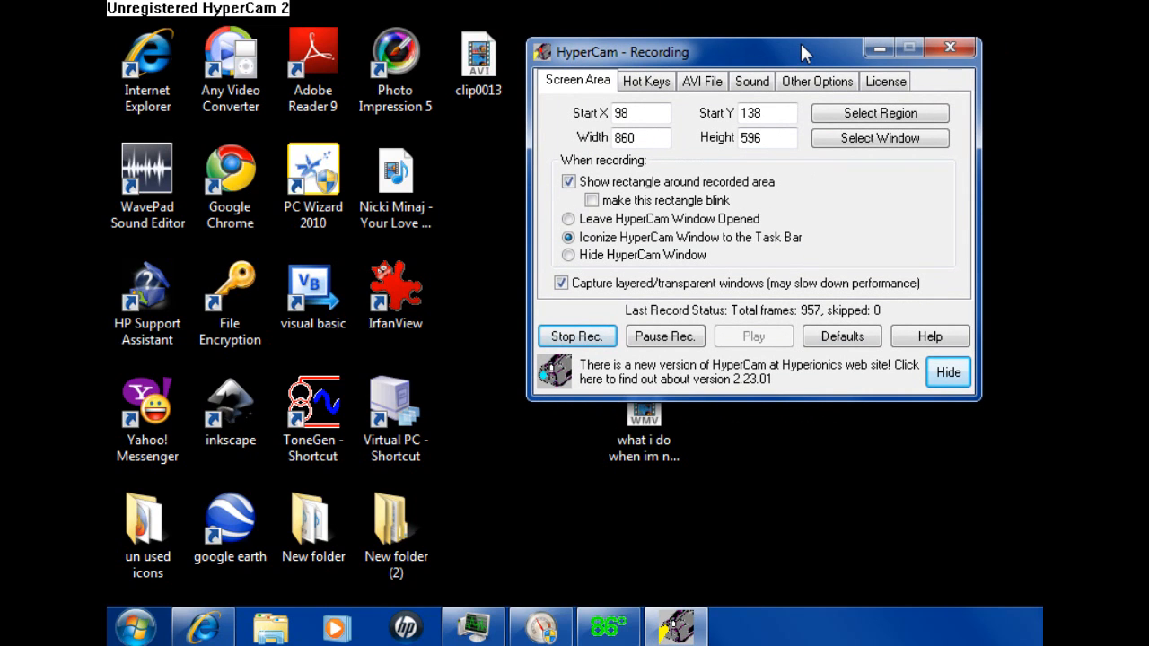
# - Reposition the HyperCam recording window slightly on the desktop
pyautogui.moveTo(801, 51); pyautogui.dragTo(790, 83)
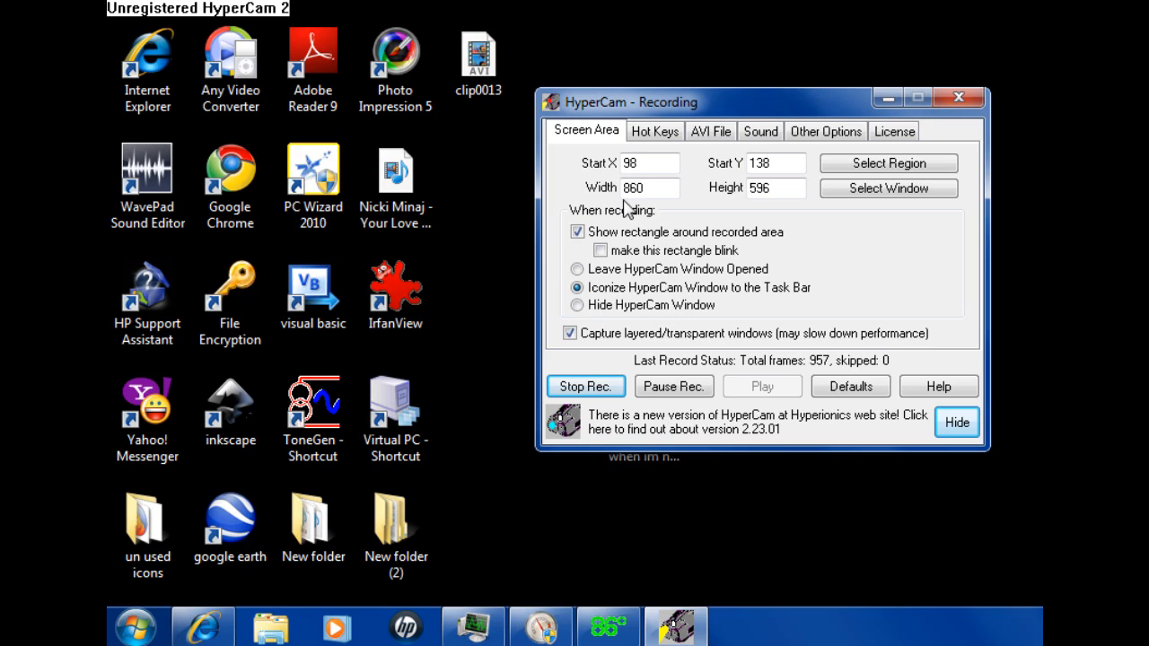
pyautogui.moveTo(704, 280)
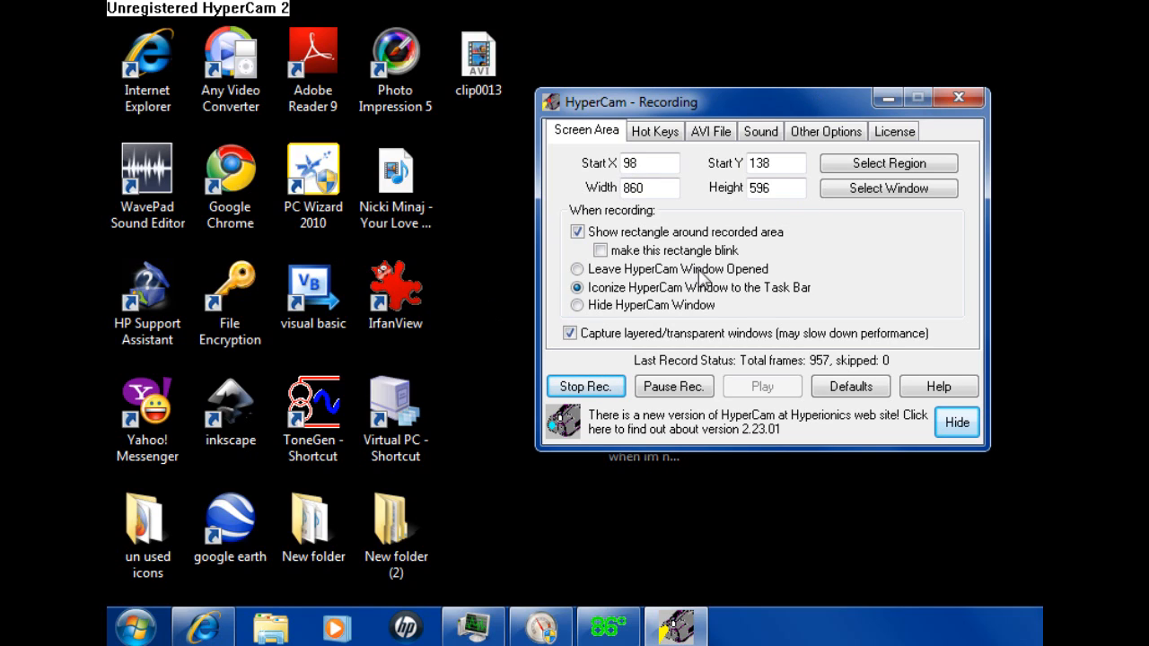
pyautogui.moveTo(842, 273)
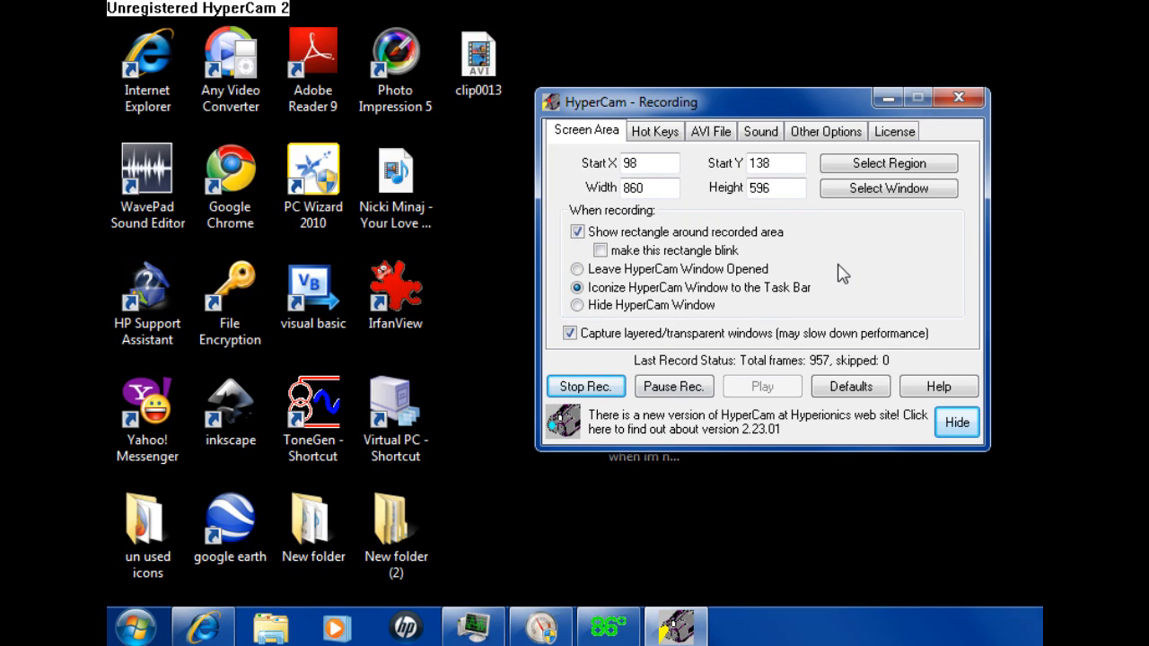